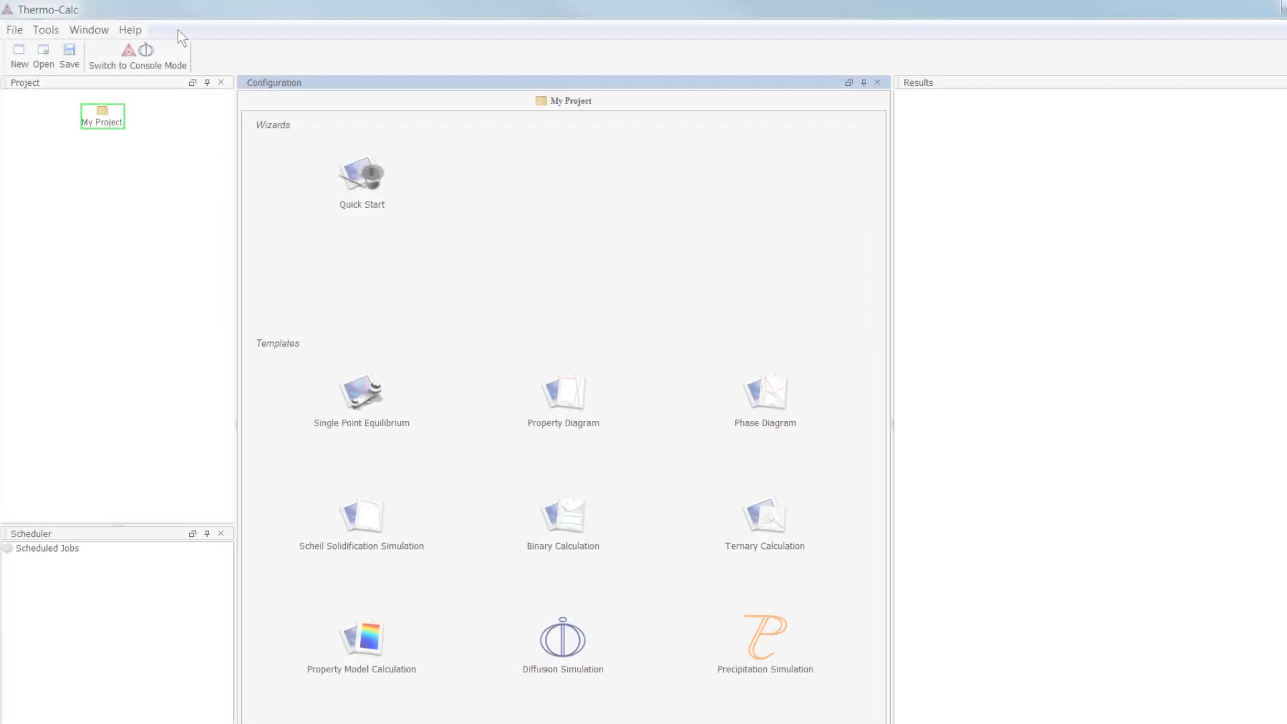
Step: Browse the bundled example projects and look into the Property models examples folder
left_click(130, 30)
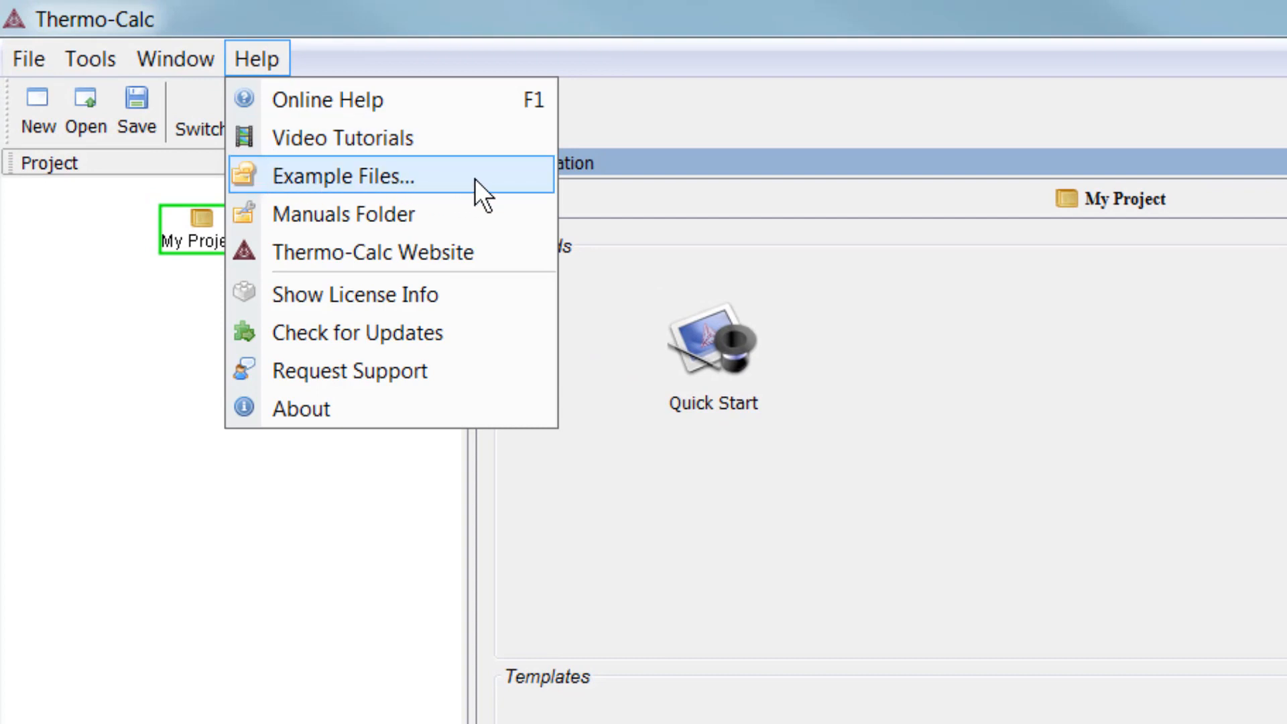
left_click(340, 176)
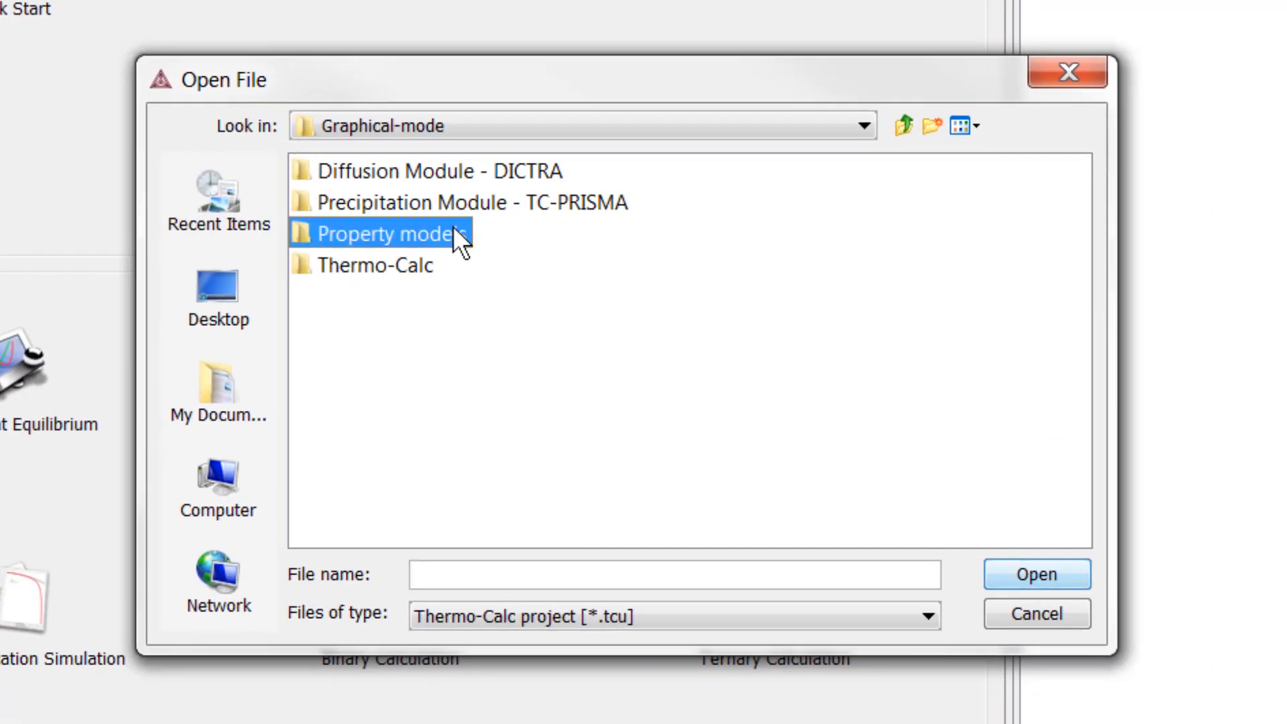
double_click(378, 233)
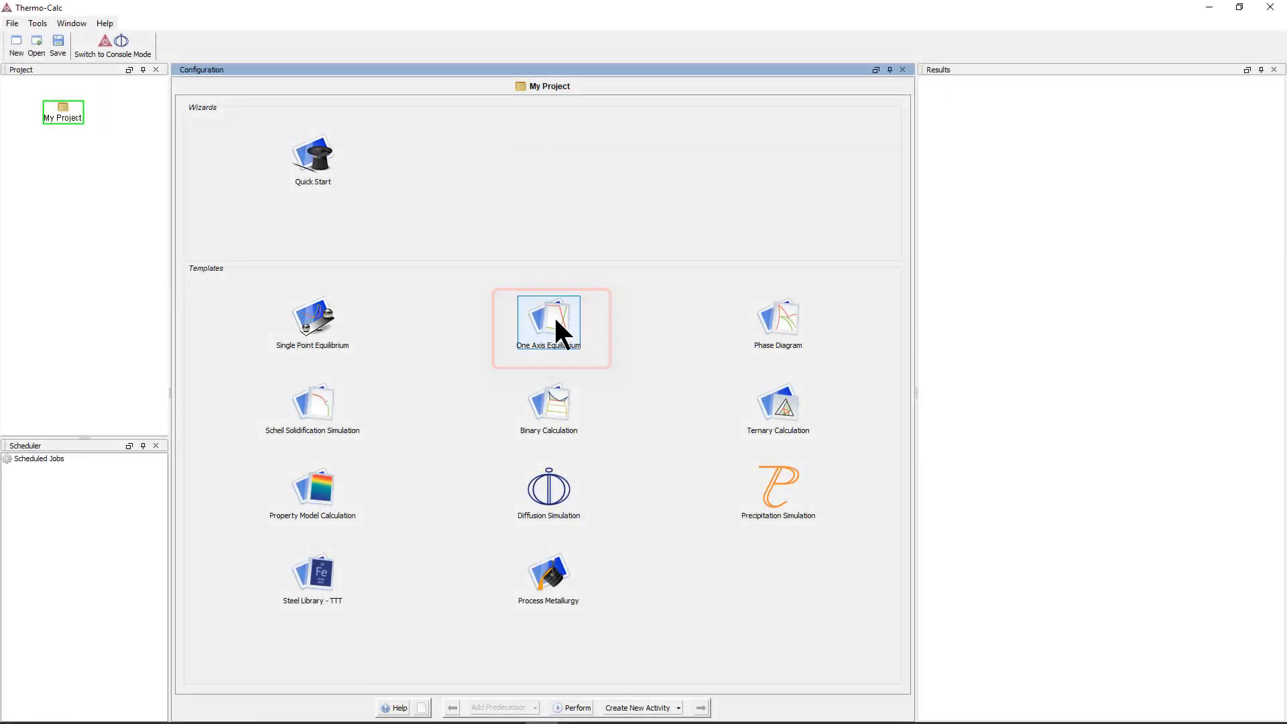
Step: Start a One Axis Equilibrium template calculation and bring up System Definer 1
left_click(547, 319)
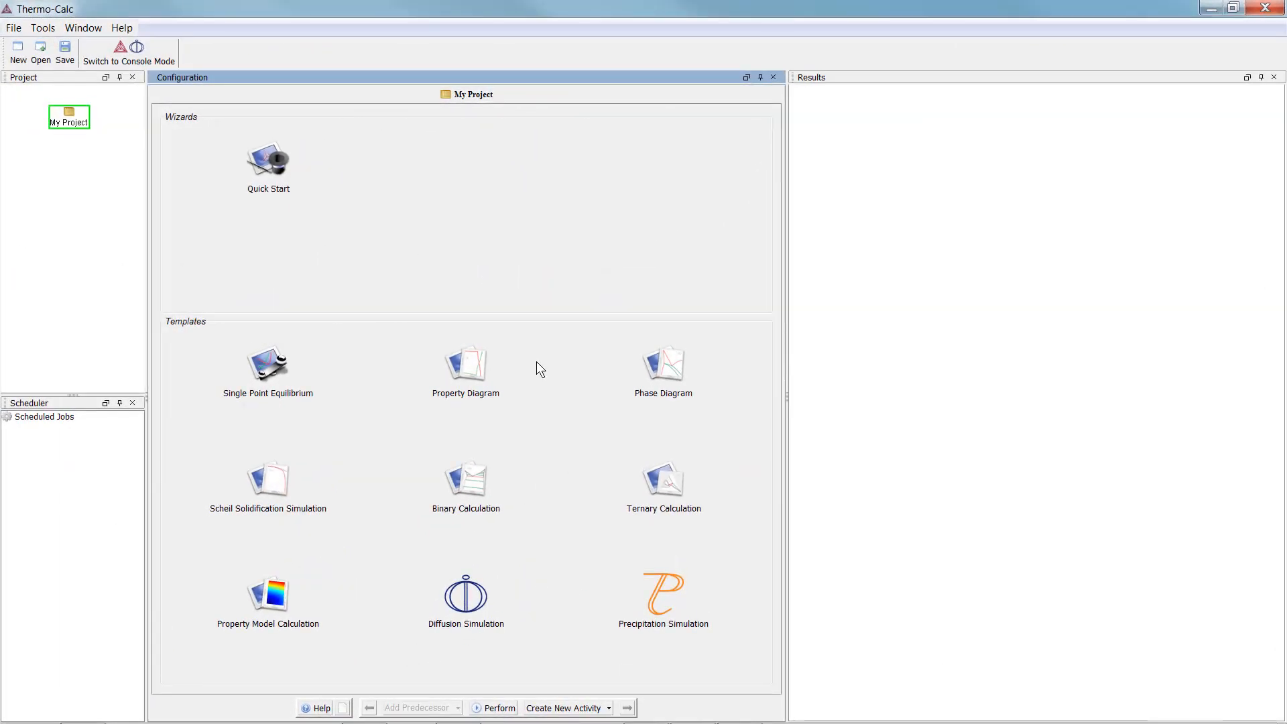
left_click(465, 364)
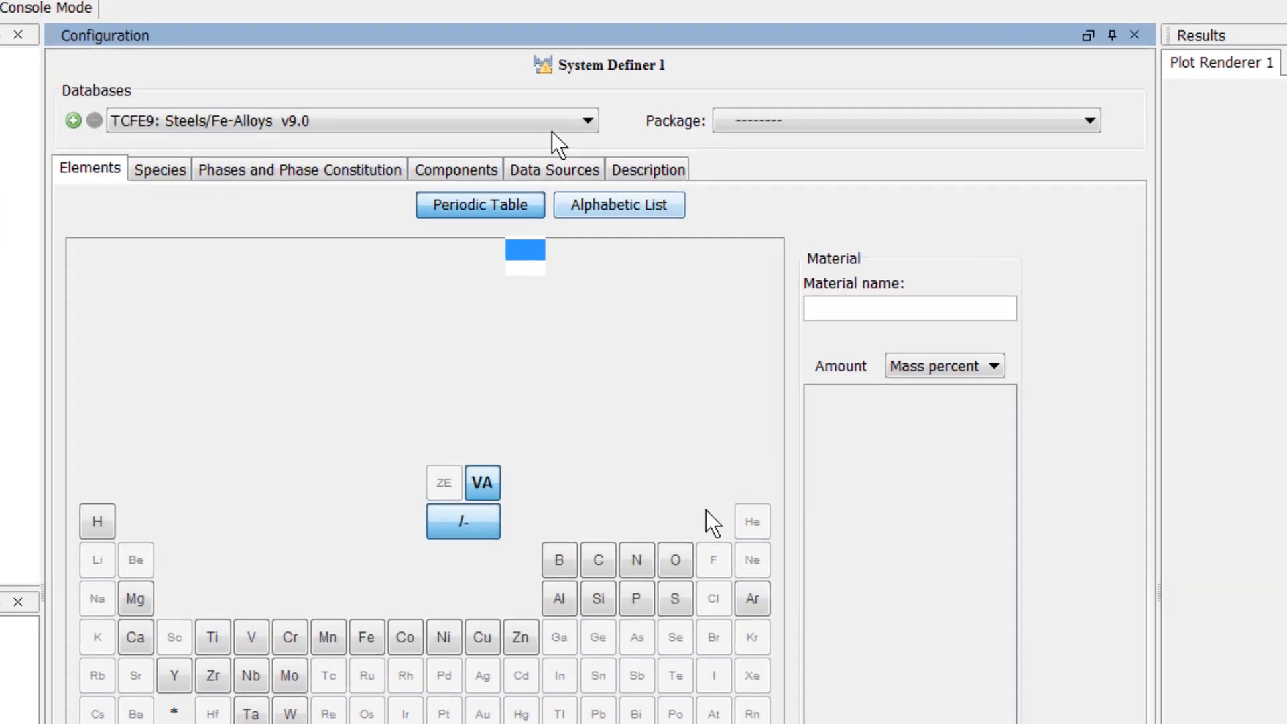
Step: Choose the FEDEMO database and define Fe with Ni 1.4, C 0.08, Mn 1, Cr 17 mass percent
left_click(586, 119)
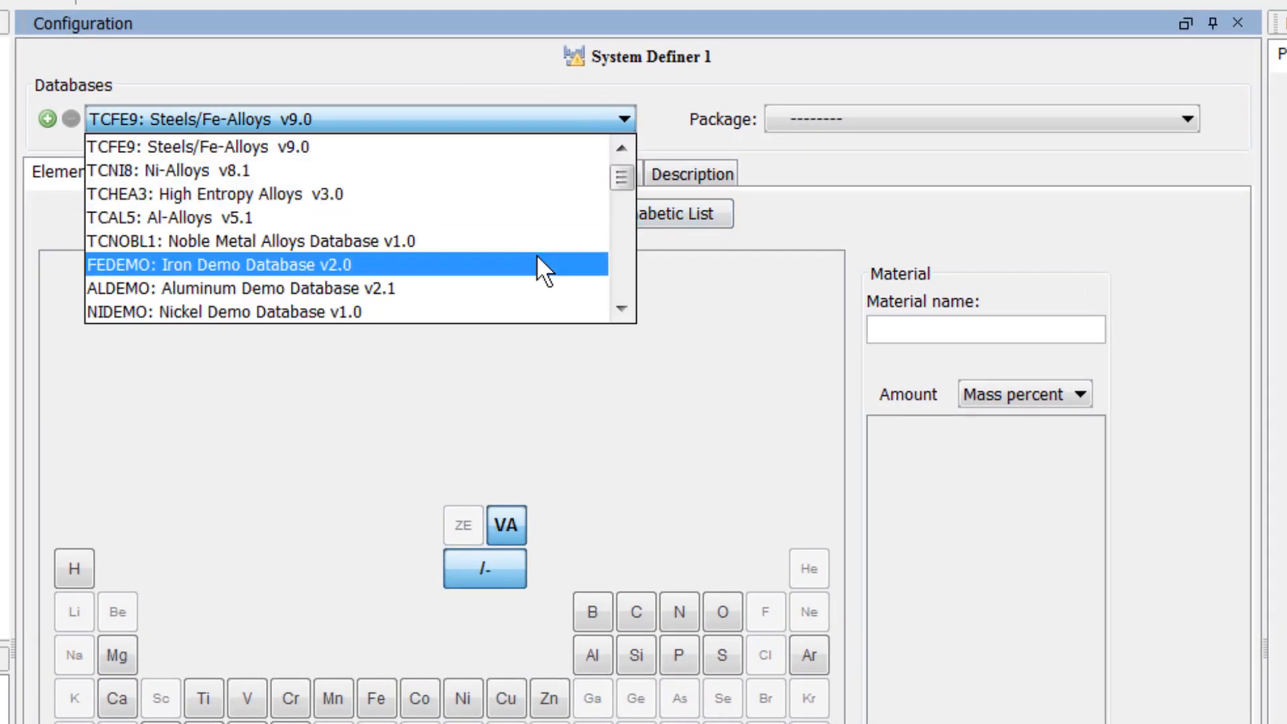
left_click(225, 264)
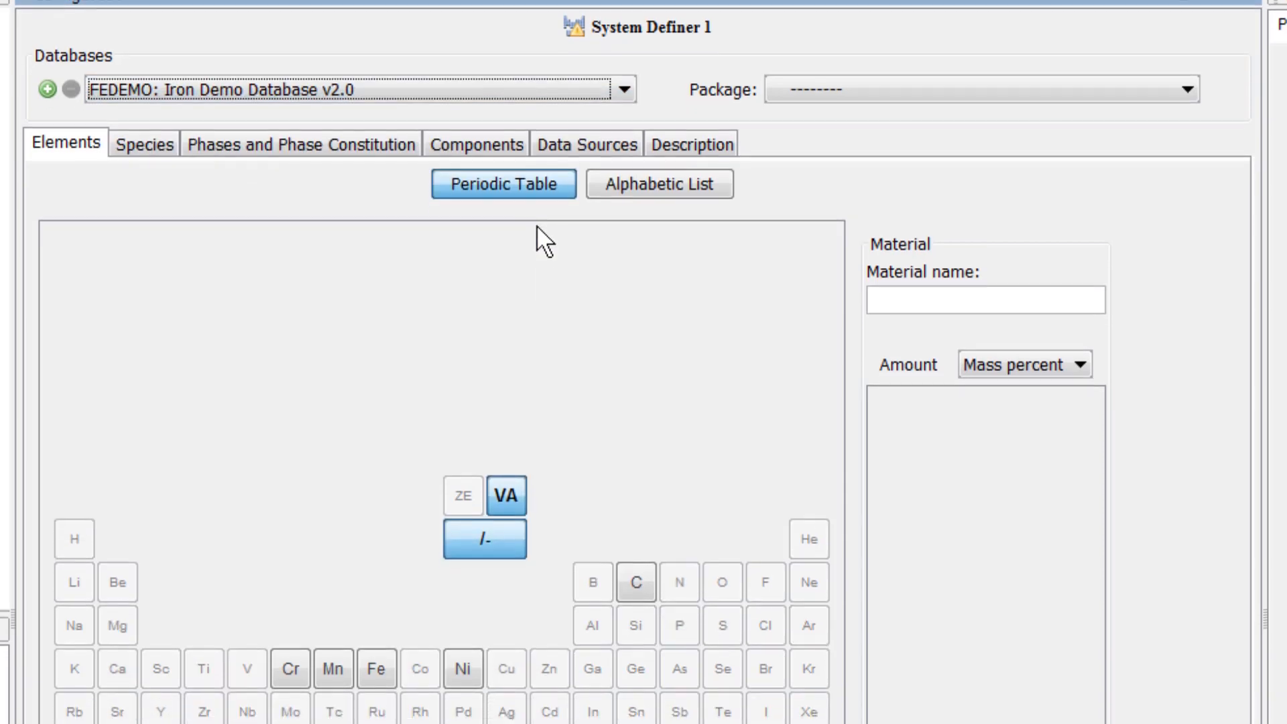
left_click(375, 668)
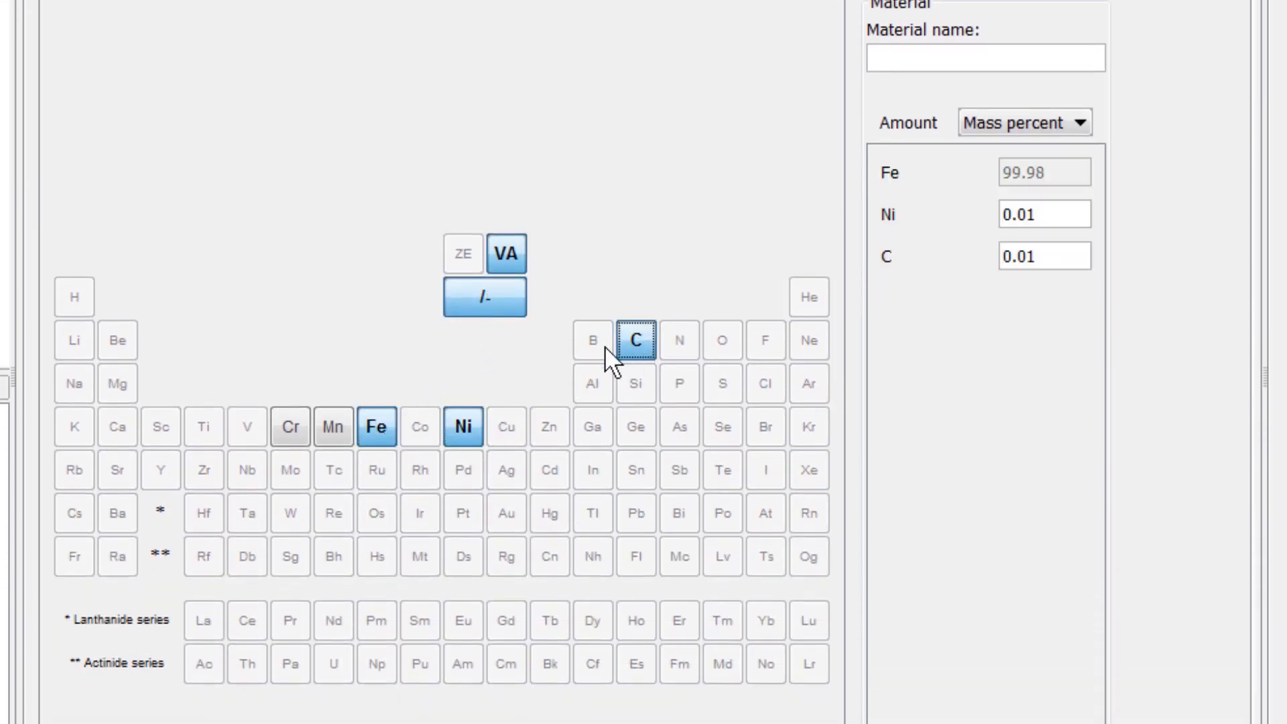
left_click(331, 426)
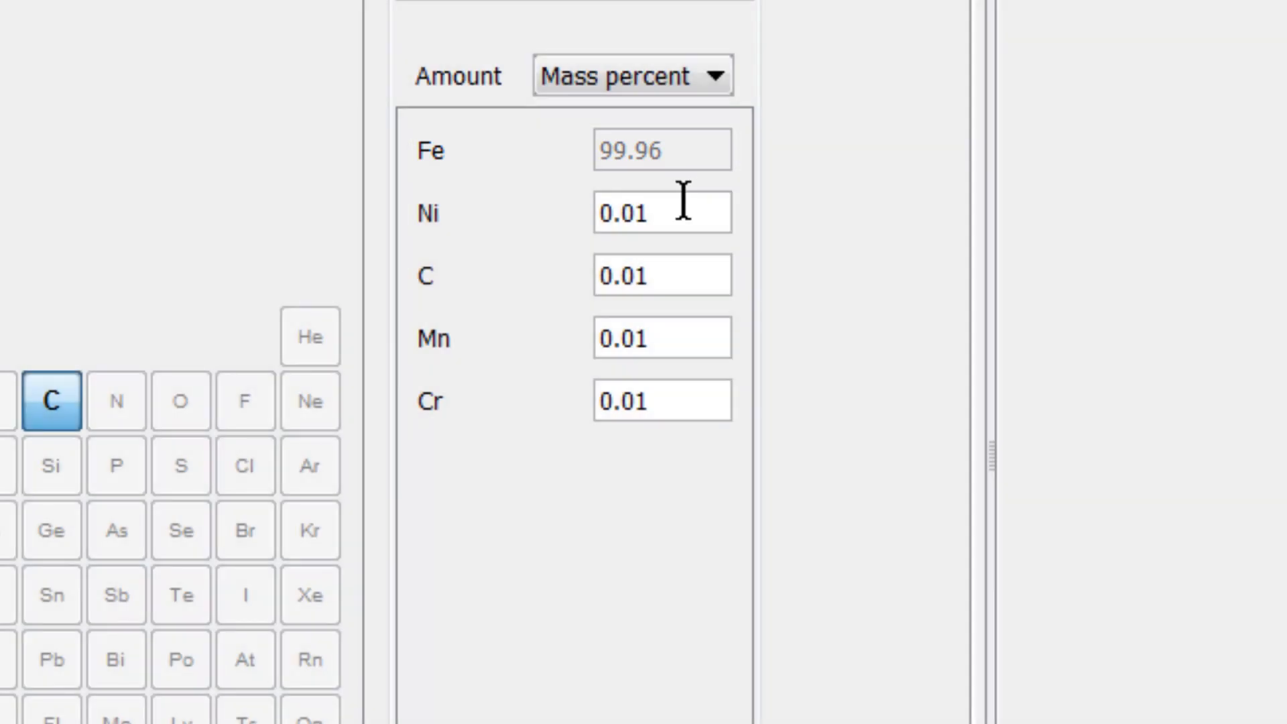
type("1")
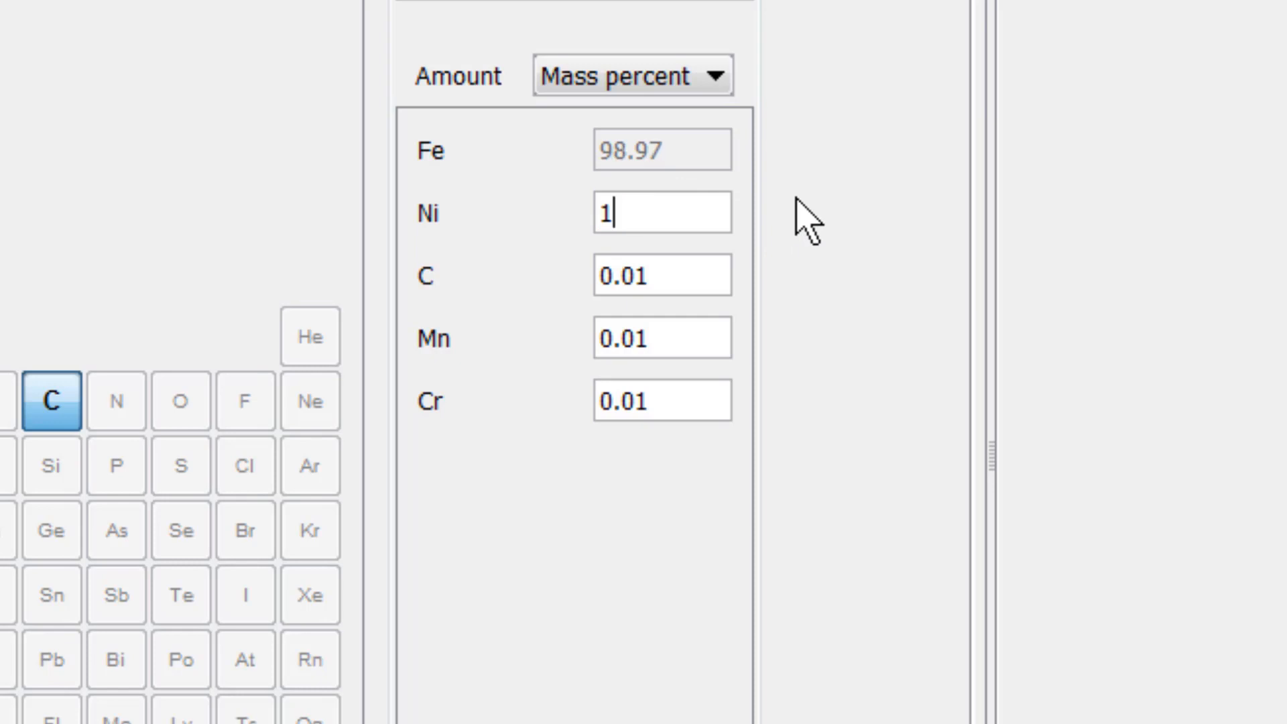
type(".4")
left_click(662, 275)
type("0.08")
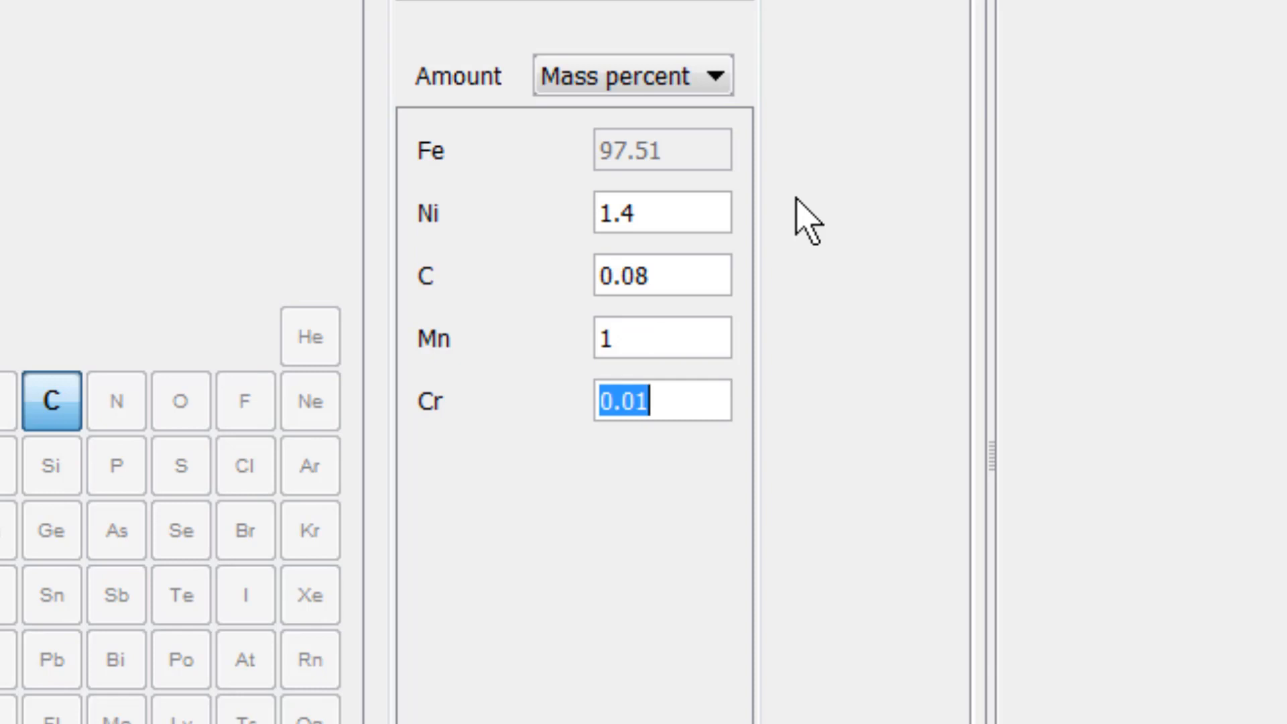
type("17")
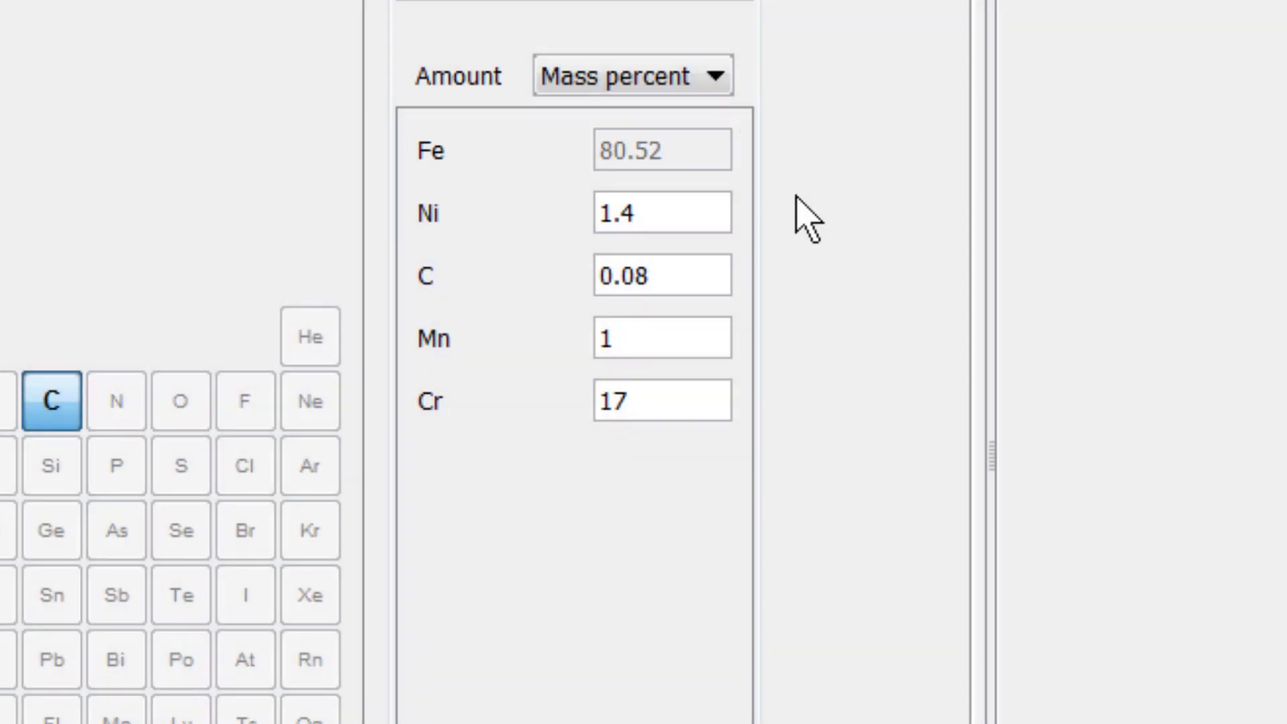
scroll("down", 3)
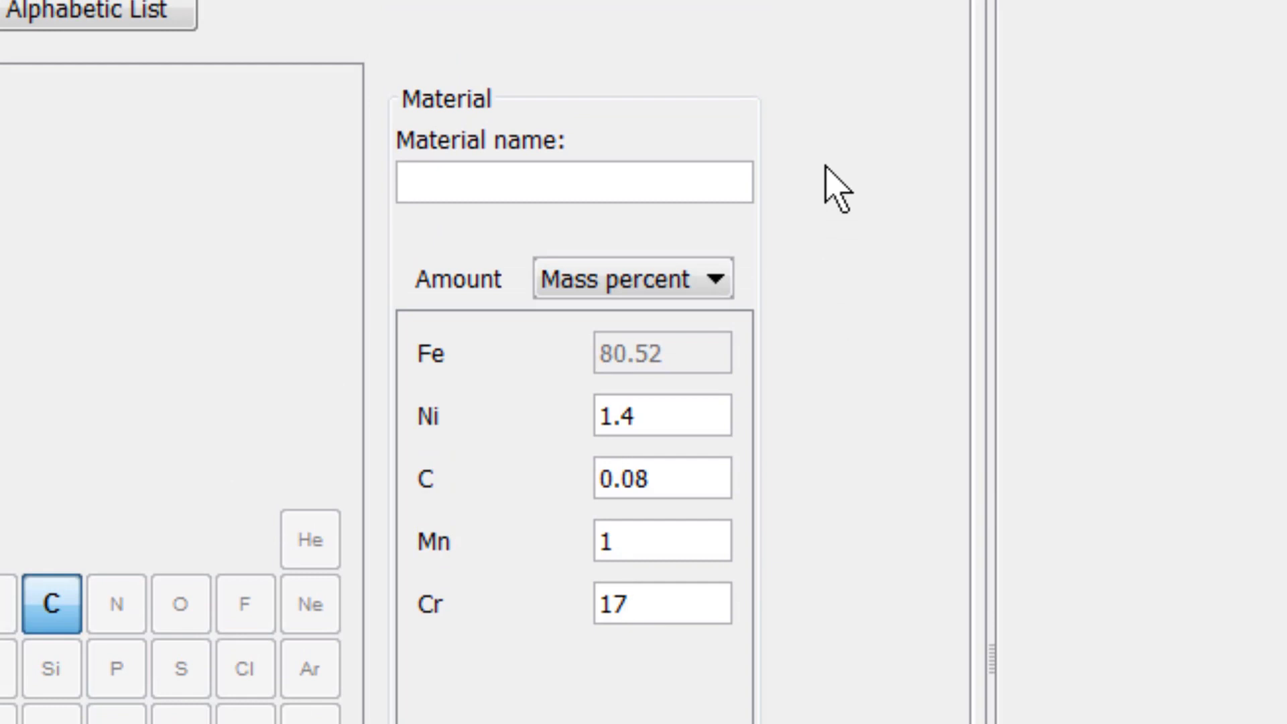
Step: Name the material 'Ferretic' and save the composition as a material file
left_click(575, 183)
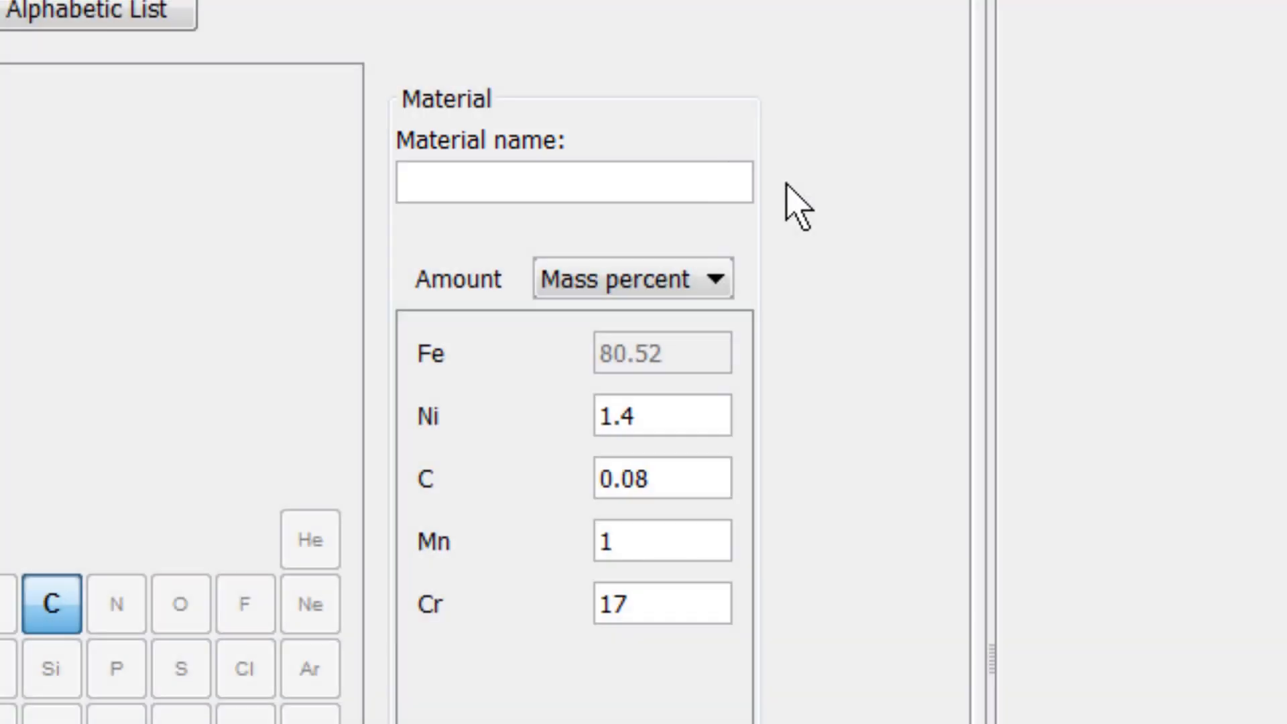
type("Ferretic")
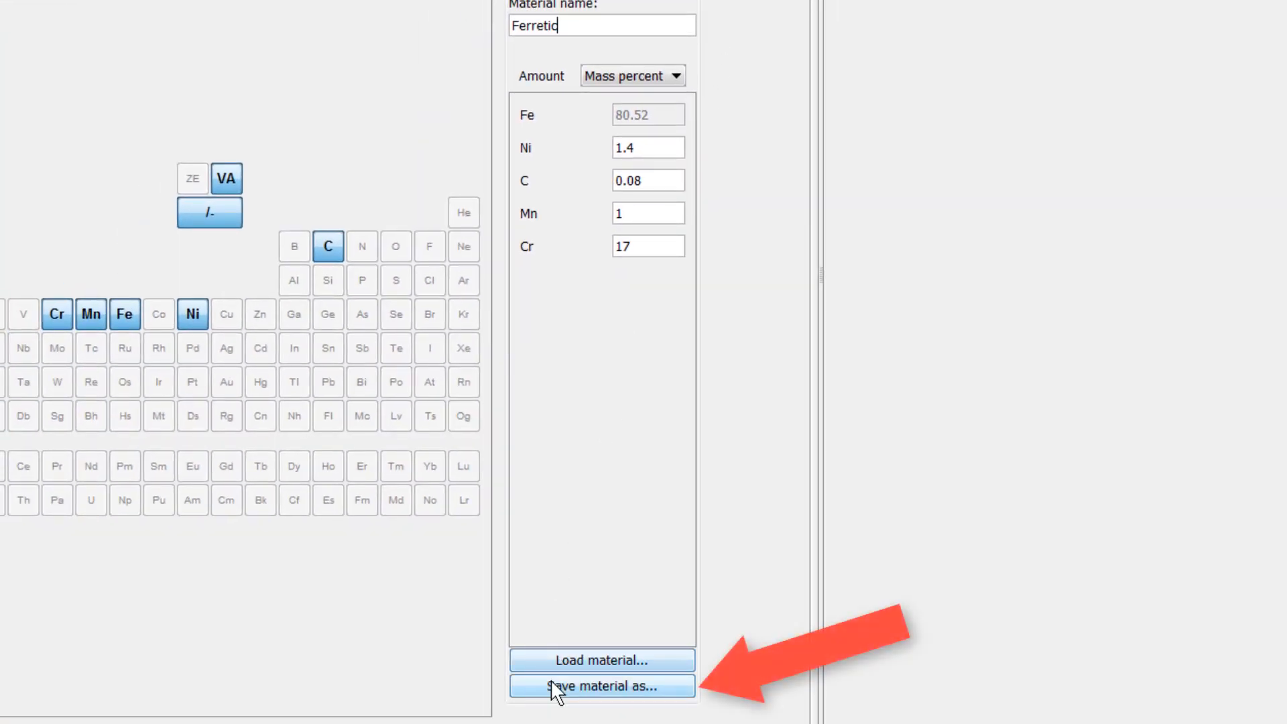
left_click(601, 686)
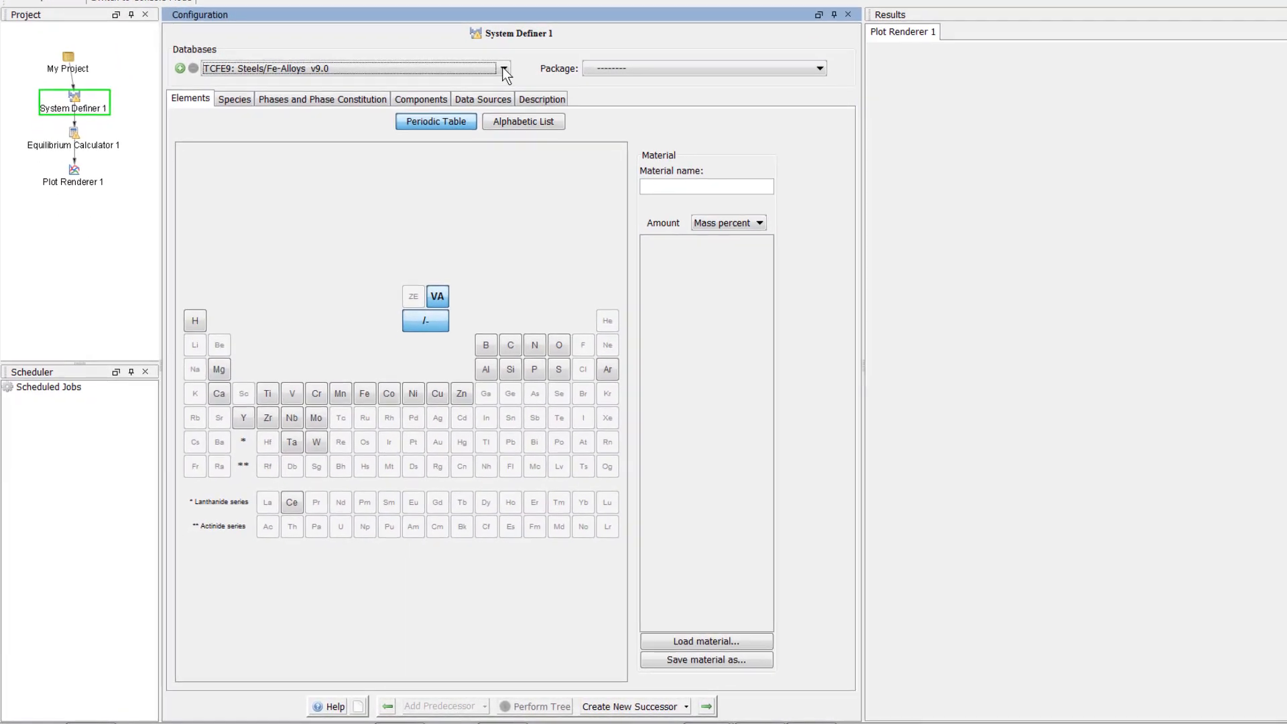
Step: Pick the FEDEMO database again and load the saved Ferritic material file
left_click(504, 68)
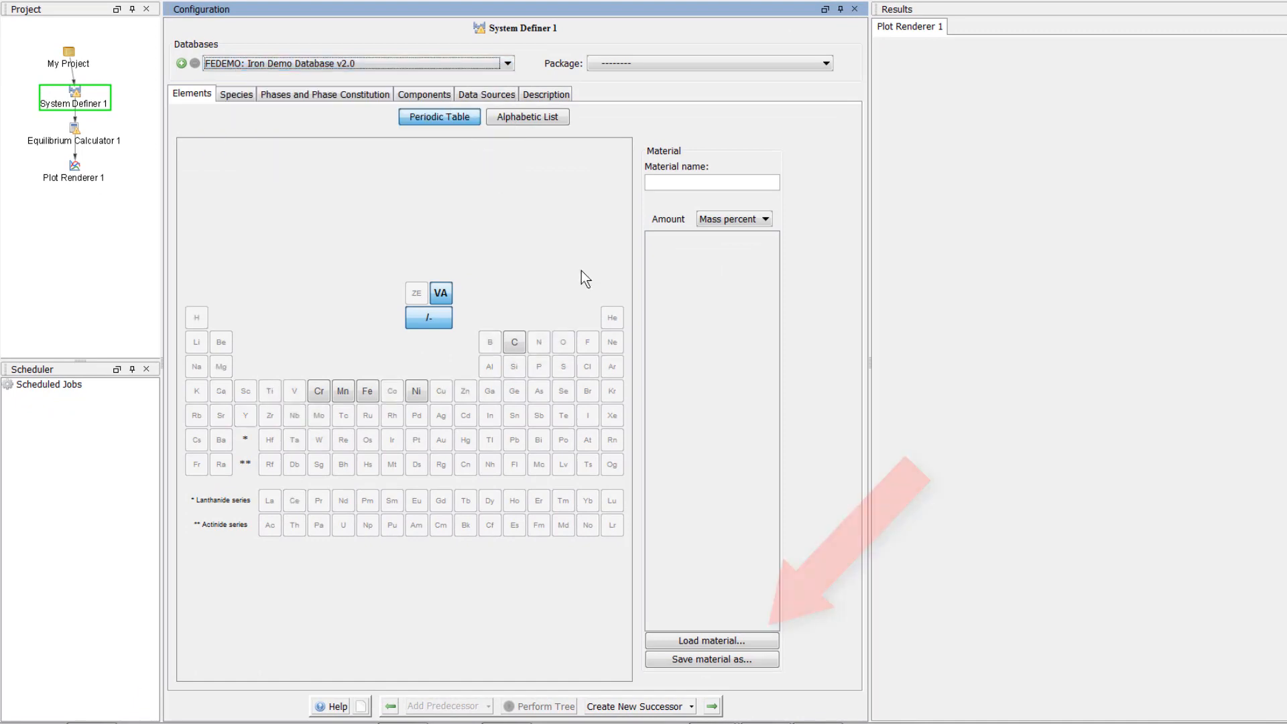
left_click(710, 641)
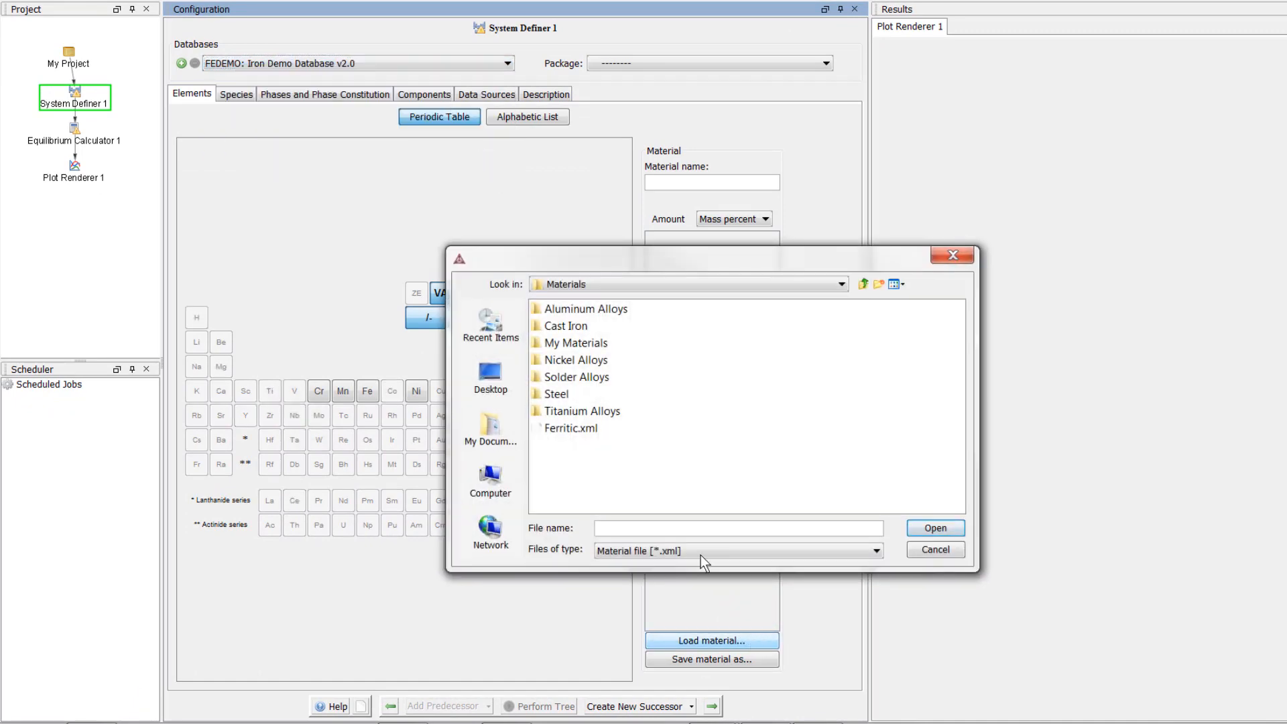
double_click(571, 428)
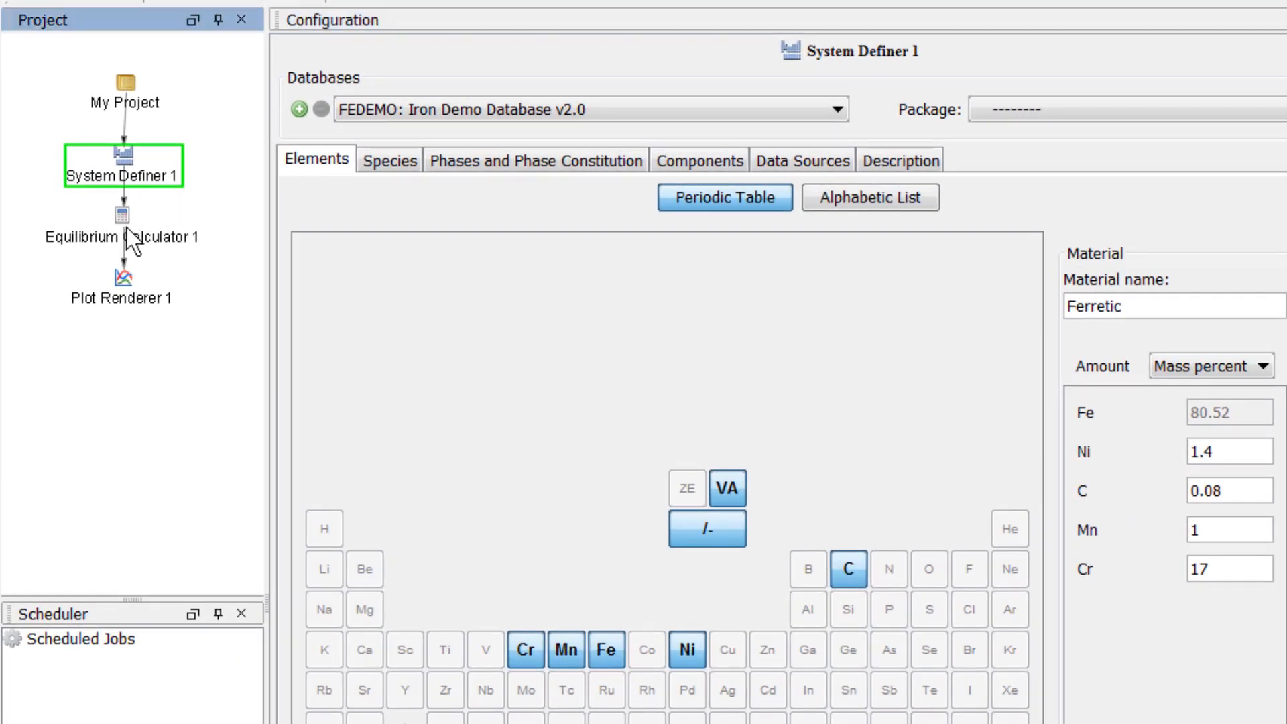
Step: Set the equilibrium temperature axis to Celsius from 400 to 2000 and perform the tree
left_click(122, 214)
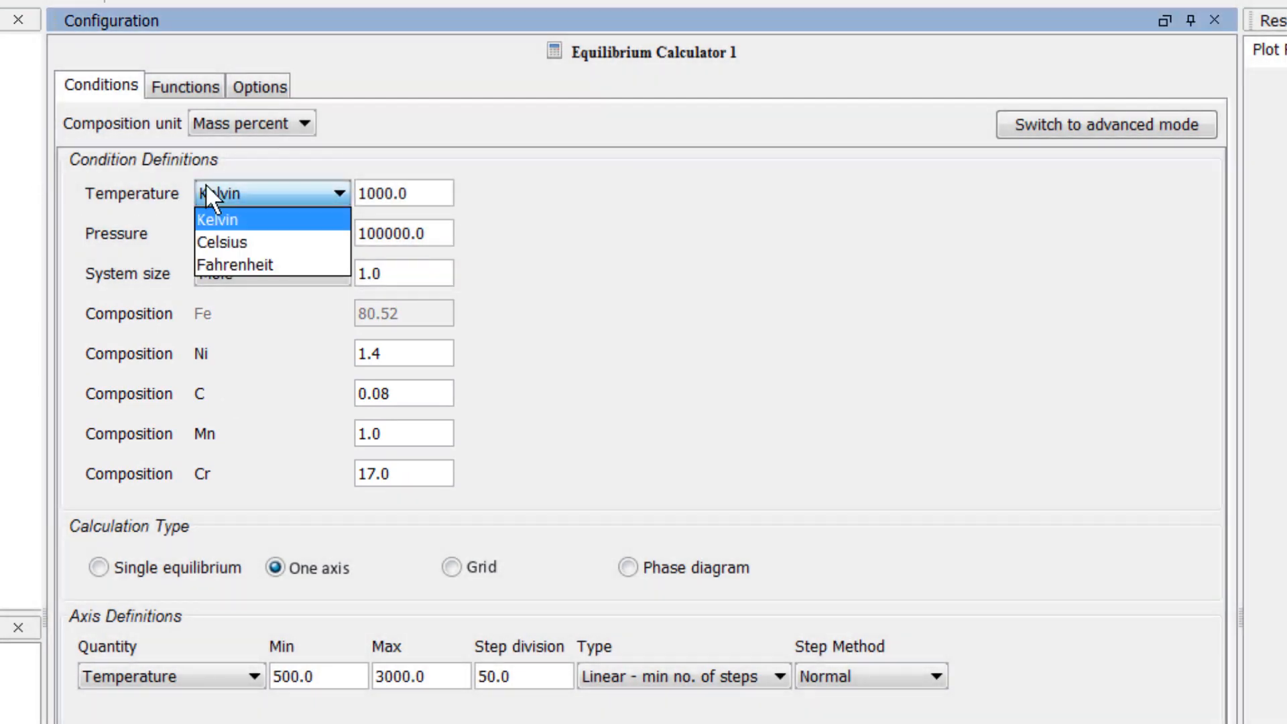
left_click(222, 241)
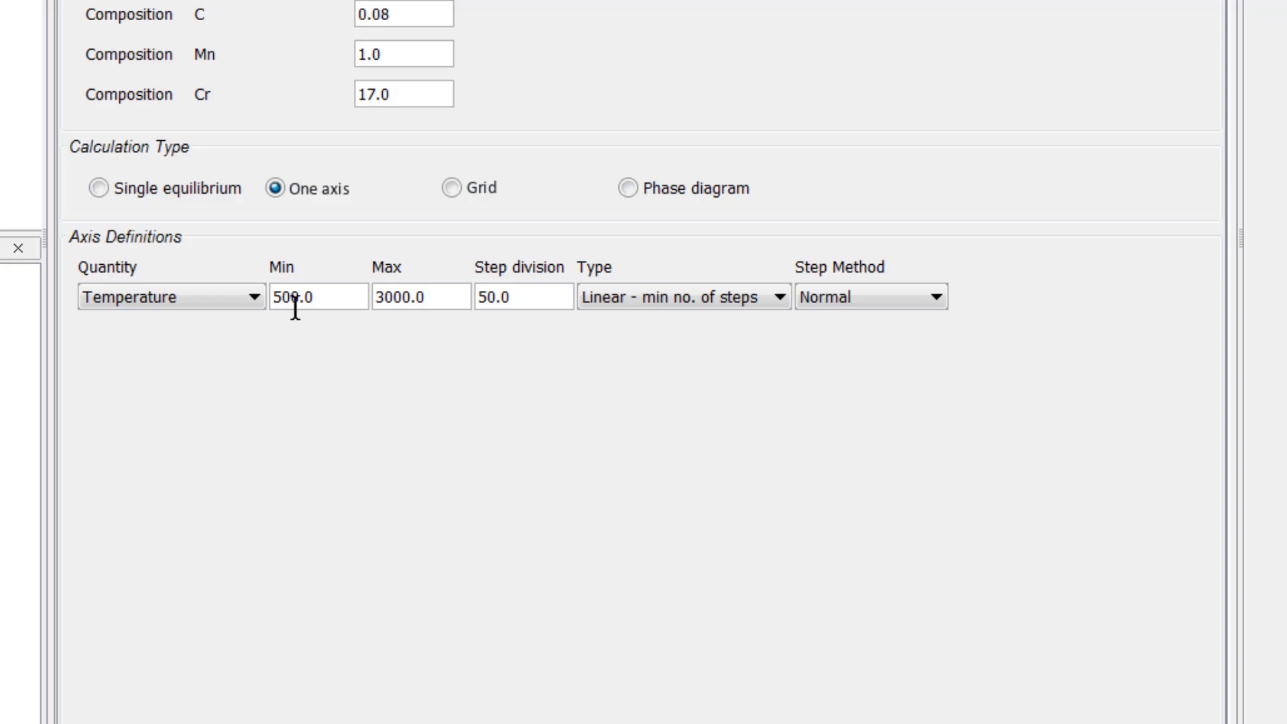
type("400")
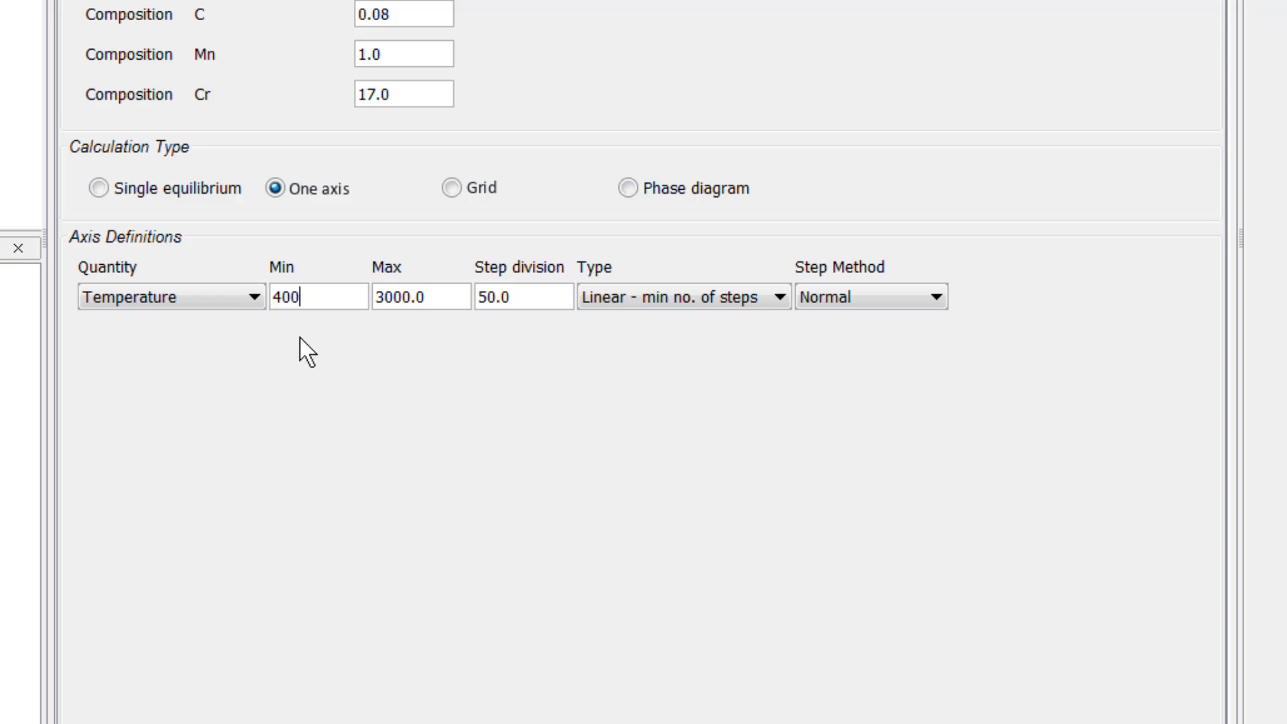
type("20")
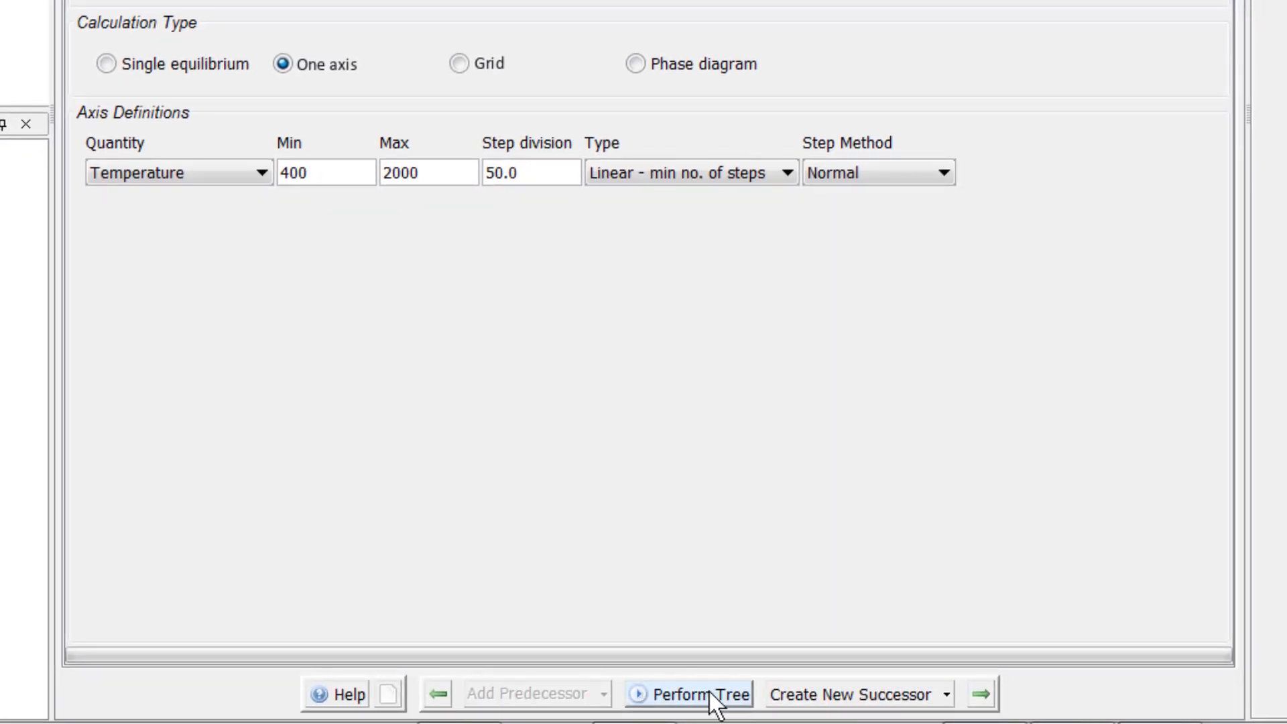
left_click(661, 693)
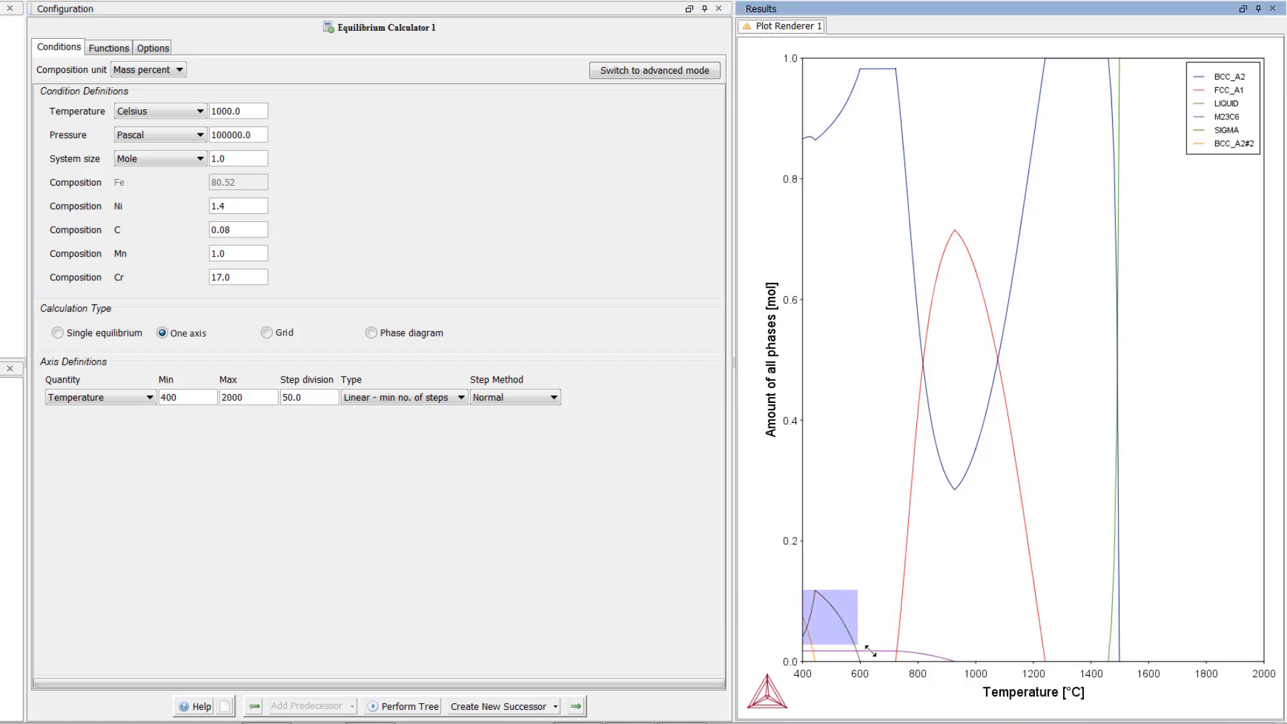
Step: Zoom into the low-temperature phase curves around 400–600 °C on the plot
left_click_drag(831, 587, 874, 653)
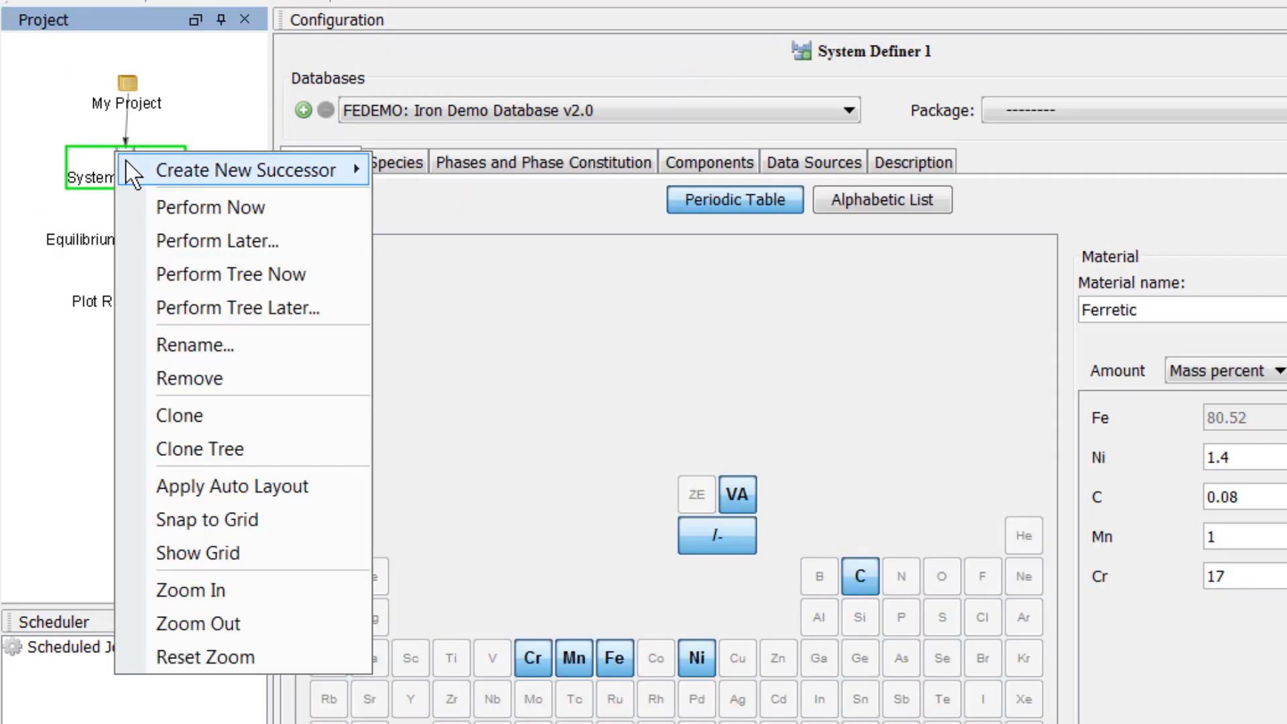
mouse_move(246, 170)
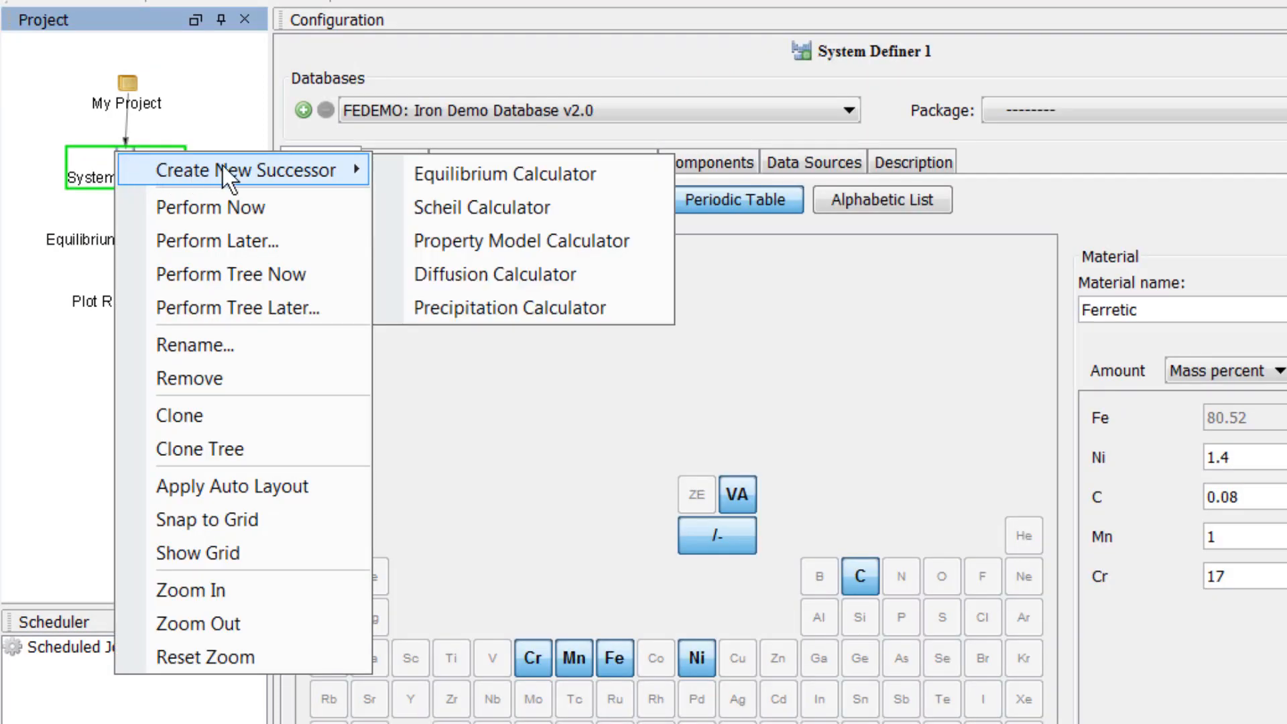
mouse_move(522, 240)
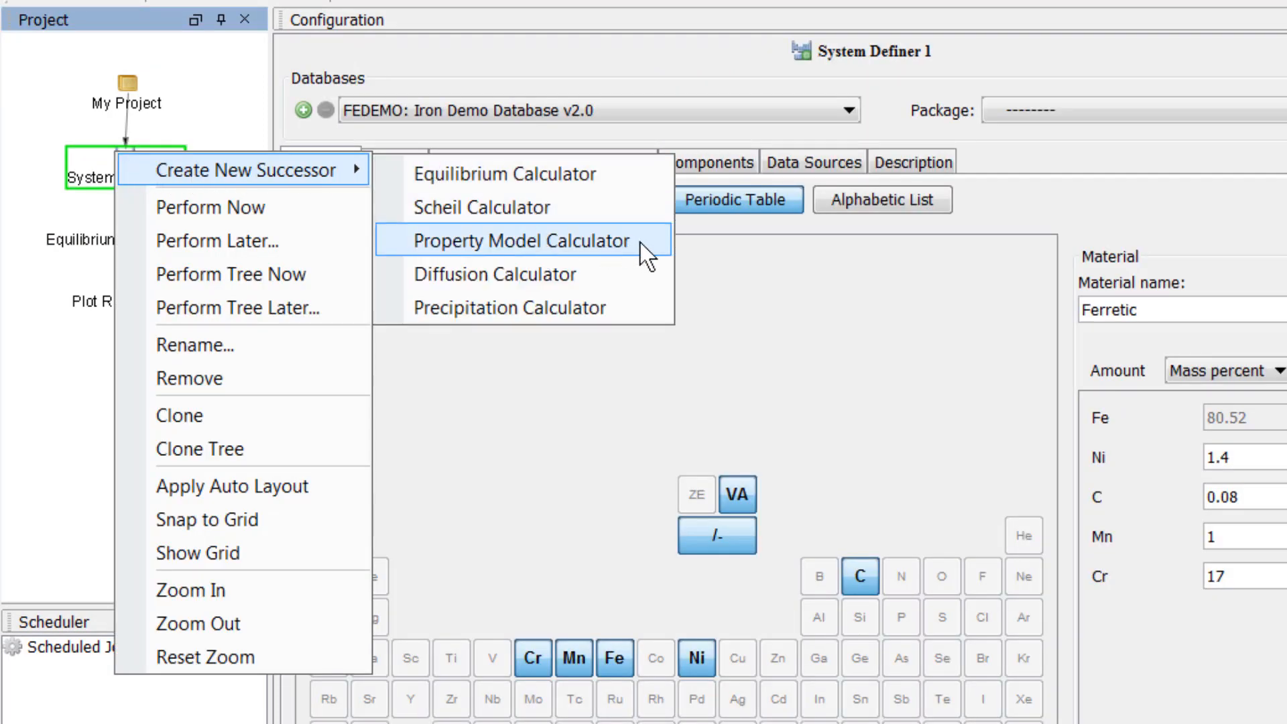
Step: Create a Property Model Calculator successor and tick the Phase transition model
left_click(518, 240)
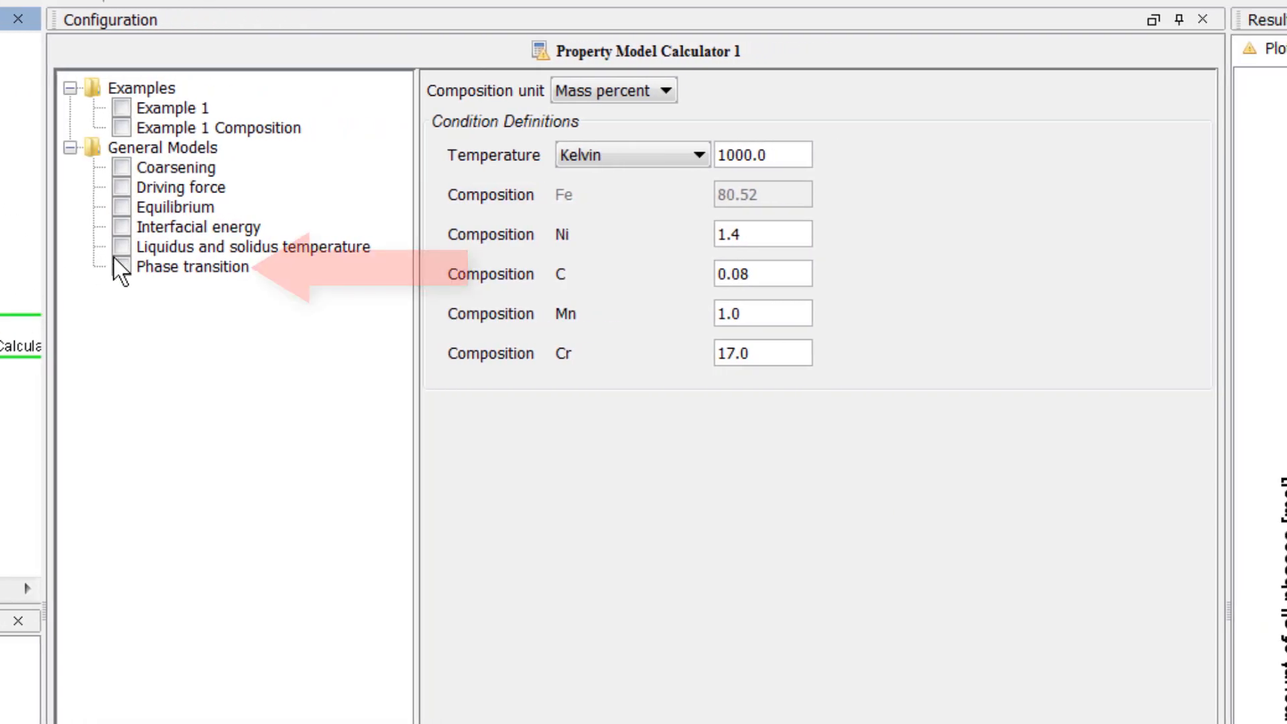
left_click(119, 267)
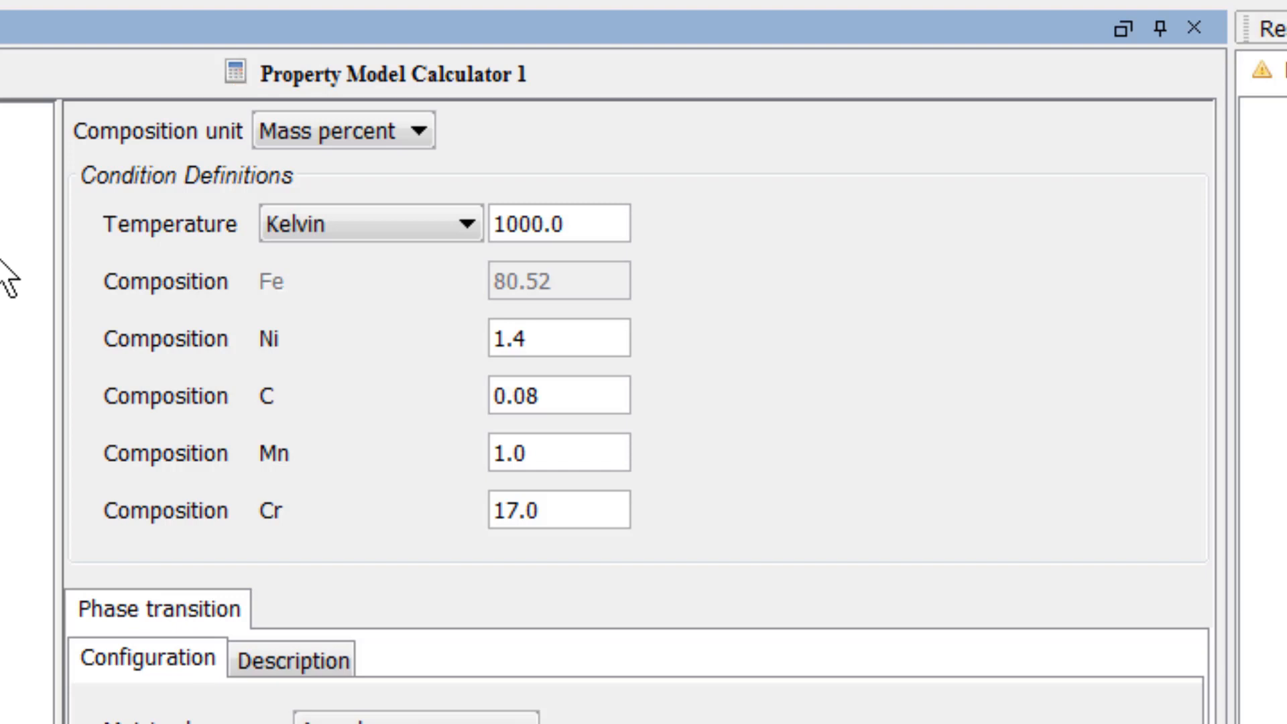
mouse_move(174, 267)
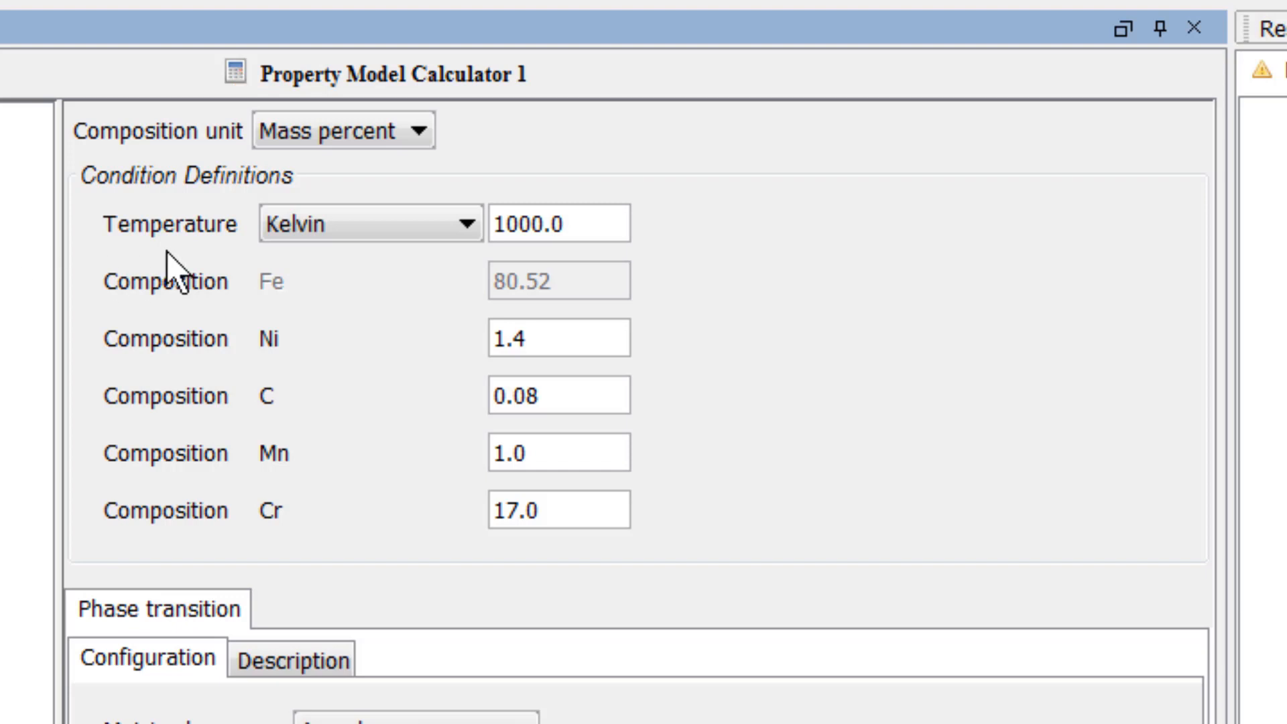
triple_click(557, 225)
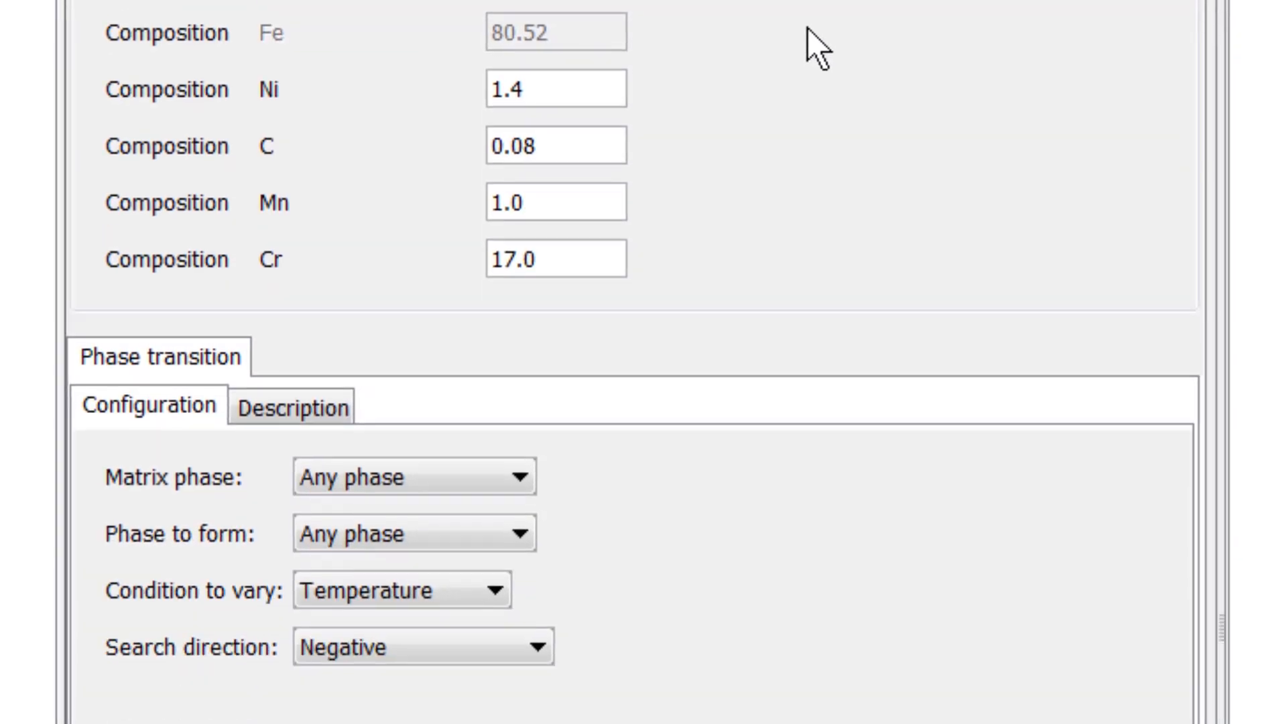
Step: Set SIGMA as the phase to form, with temperature as the condition to vary
scroll("down", 3)
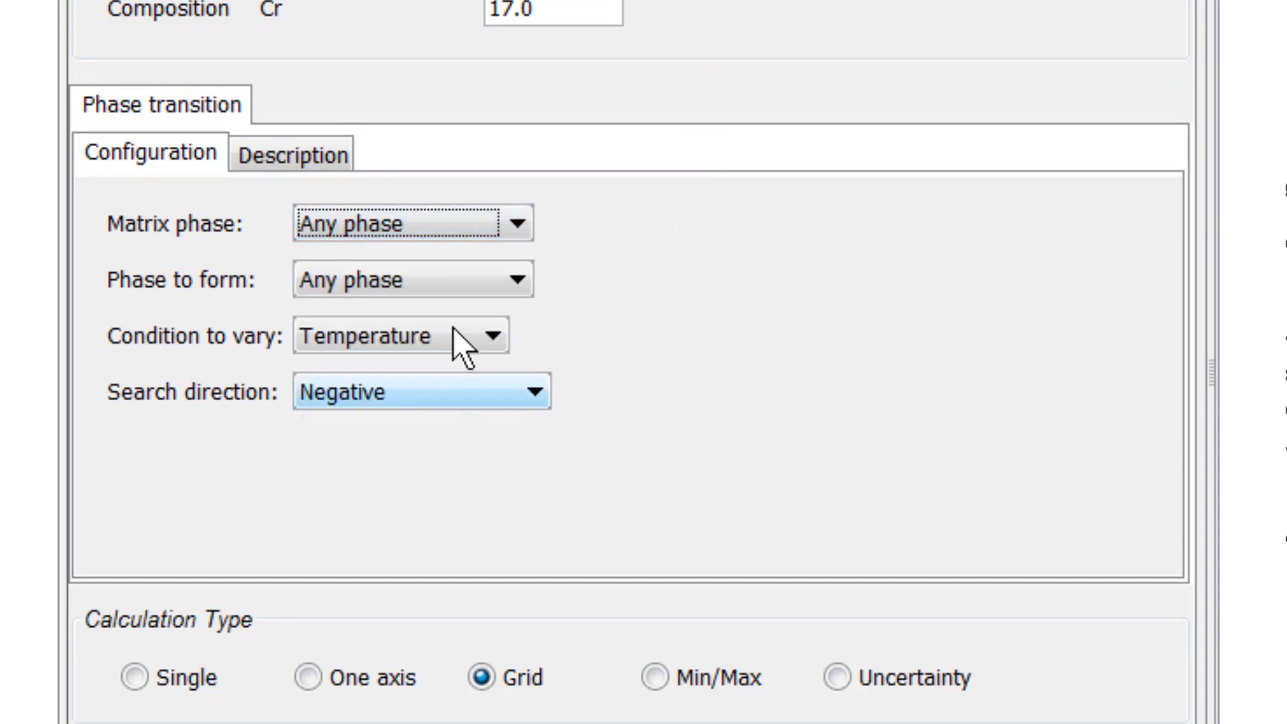
left_click(411, 279)
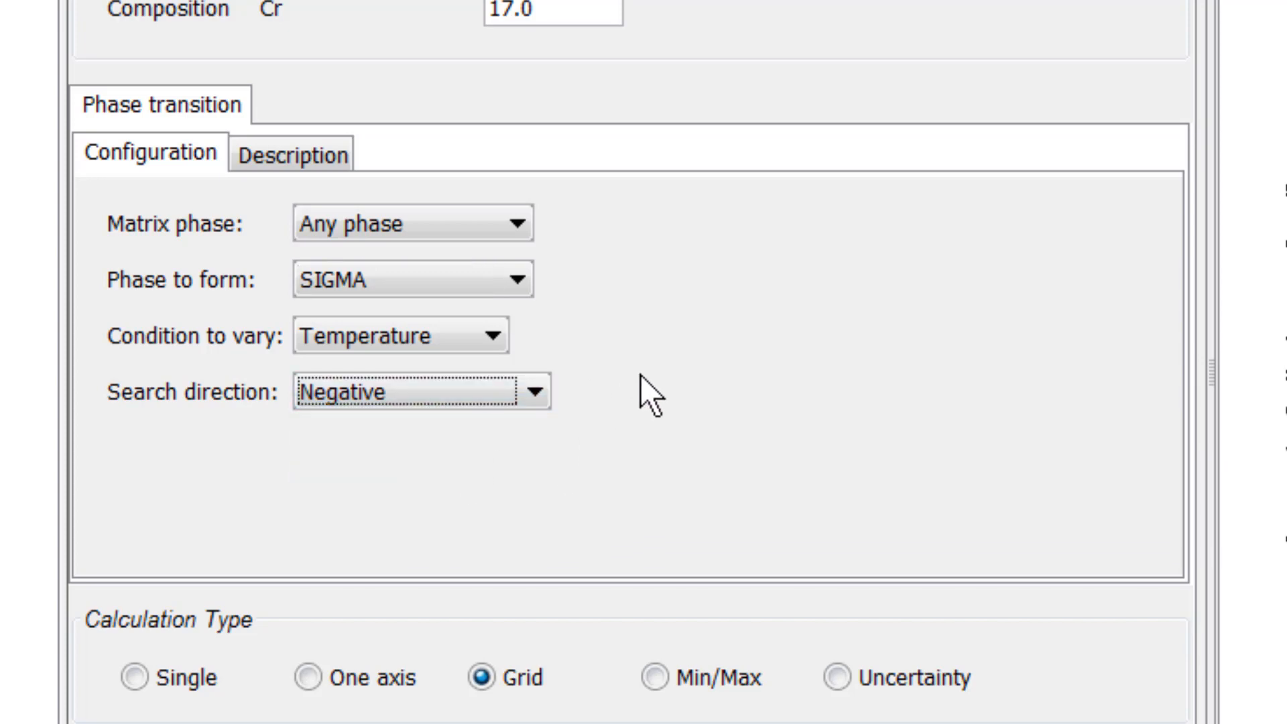
left_click(421, 392)
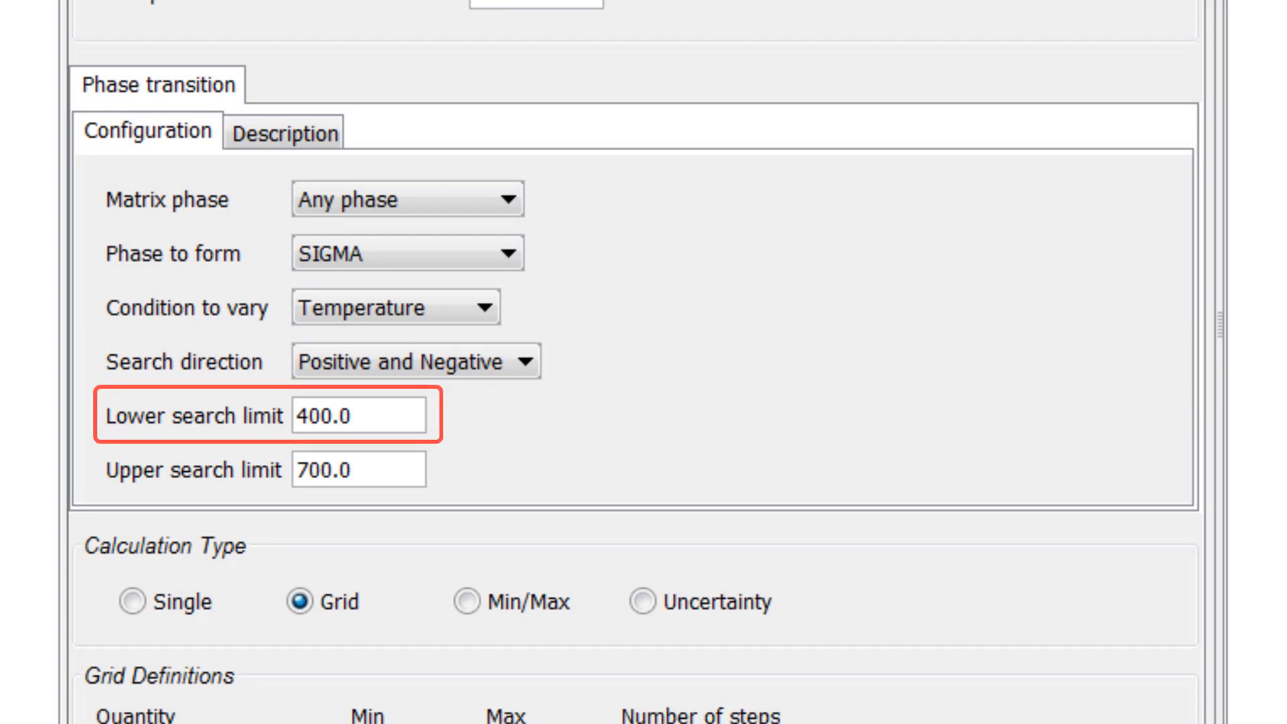
left_click(357, 470)
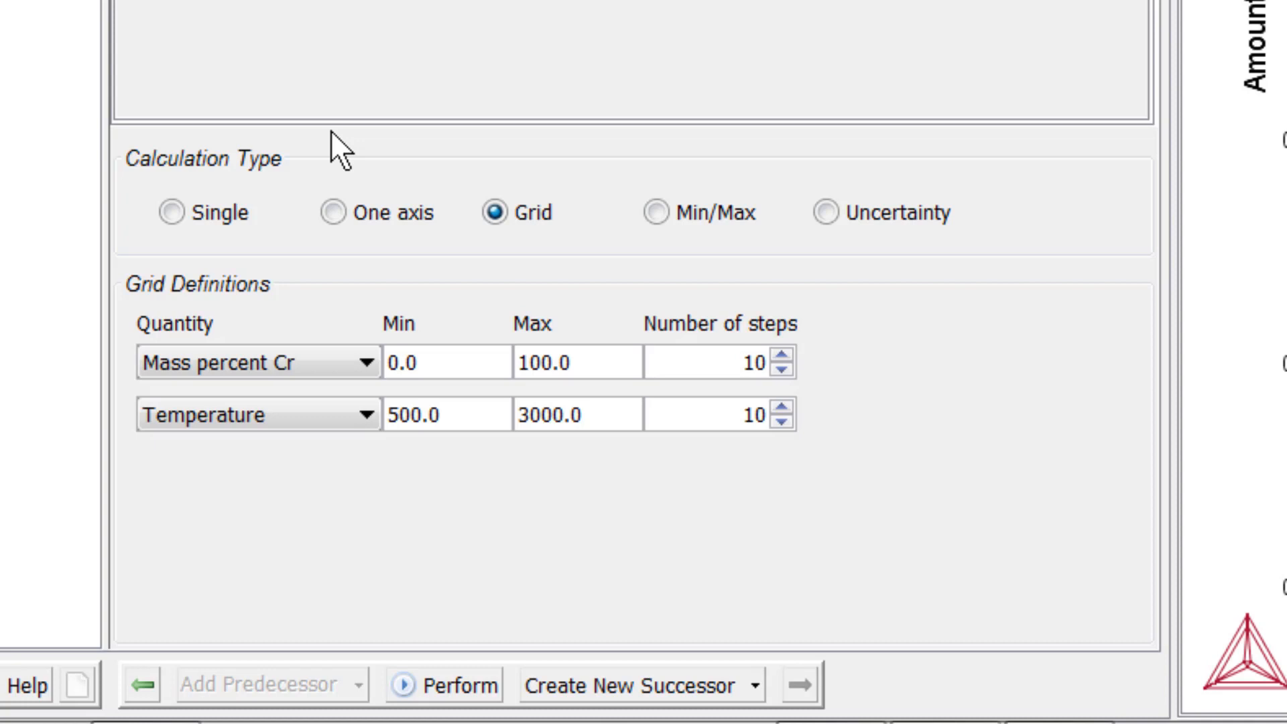
Step: Run the Phase transition model as a Single calculation and check the Event Log
left_click(169, 213)
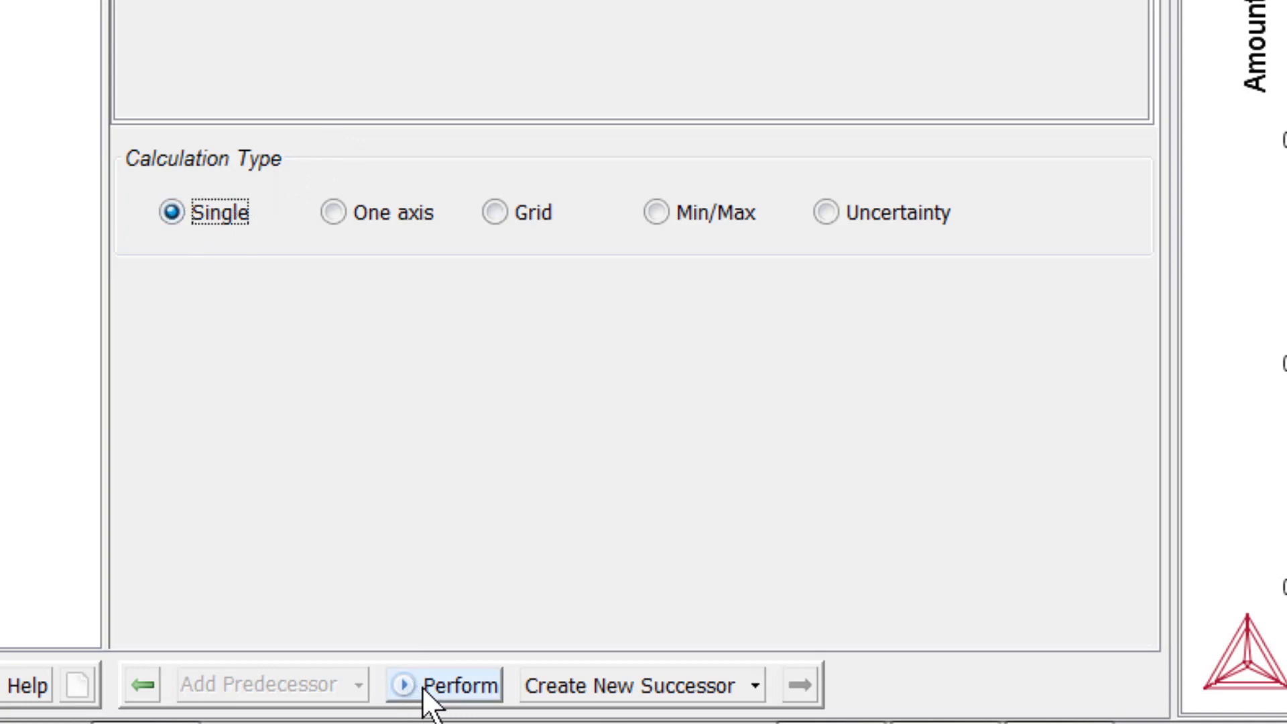
left_click(465, 684)
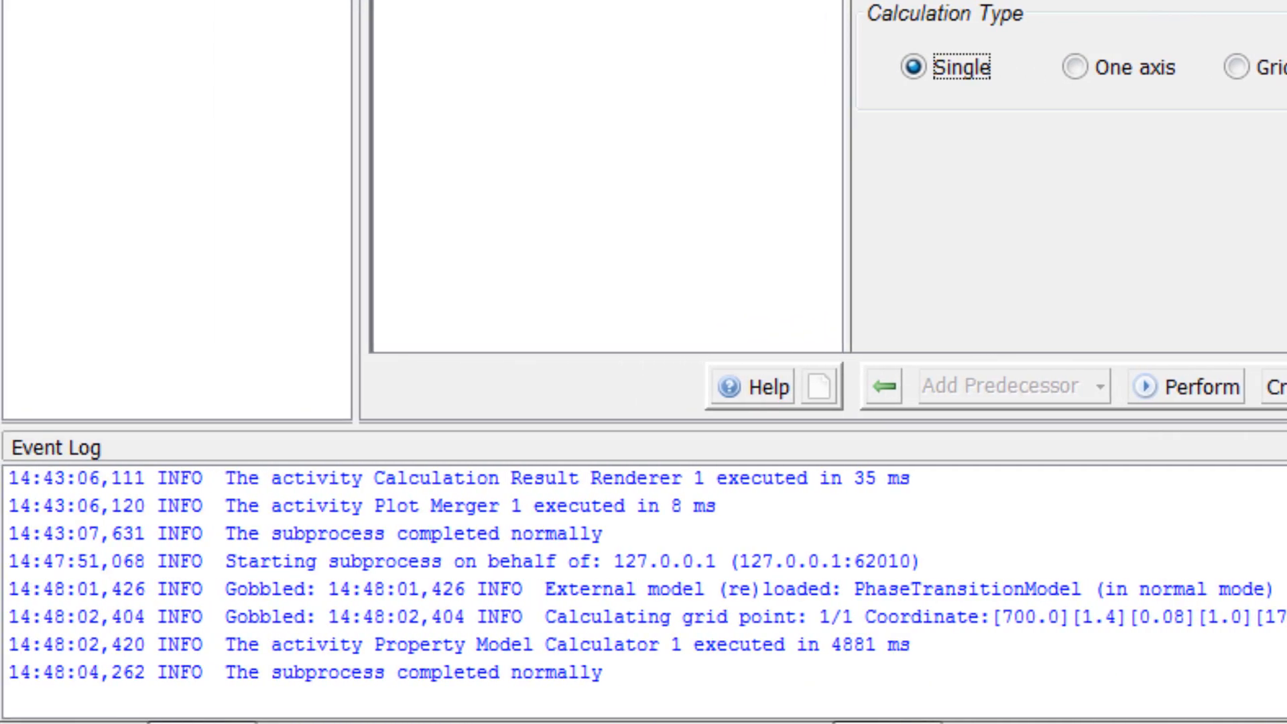
left_click(410, 672)
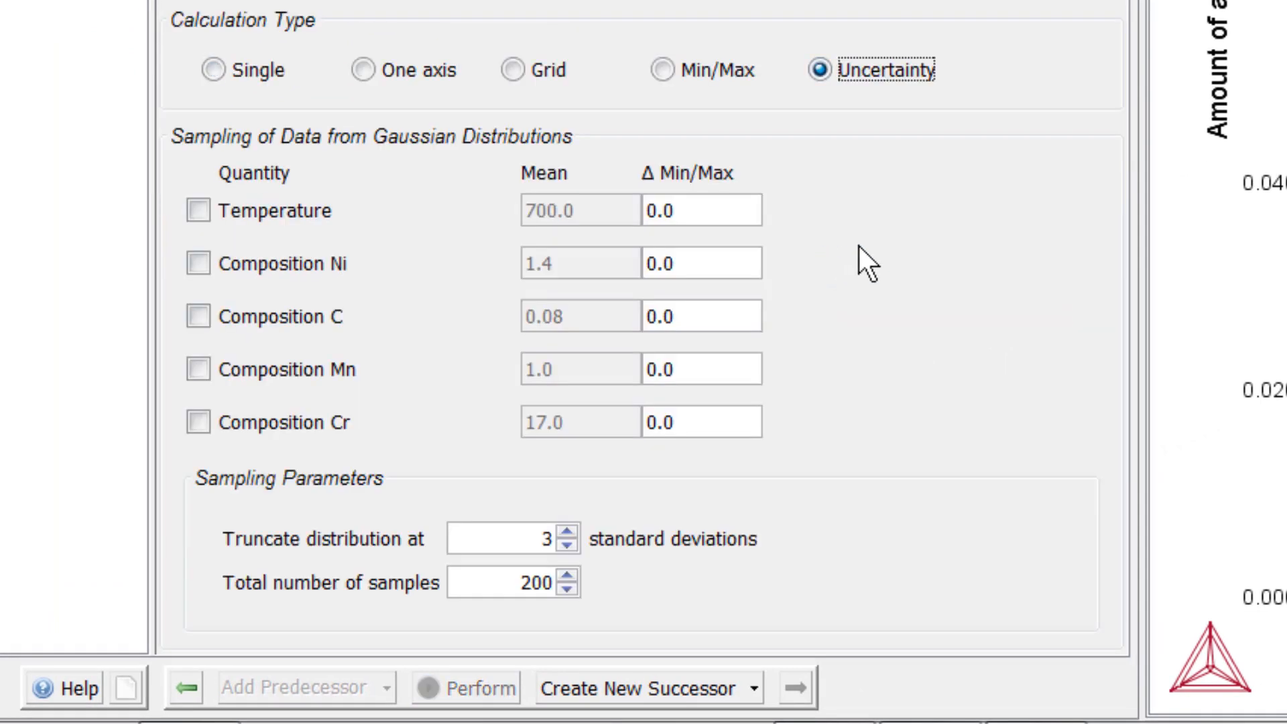
mouse_move(894, 264)
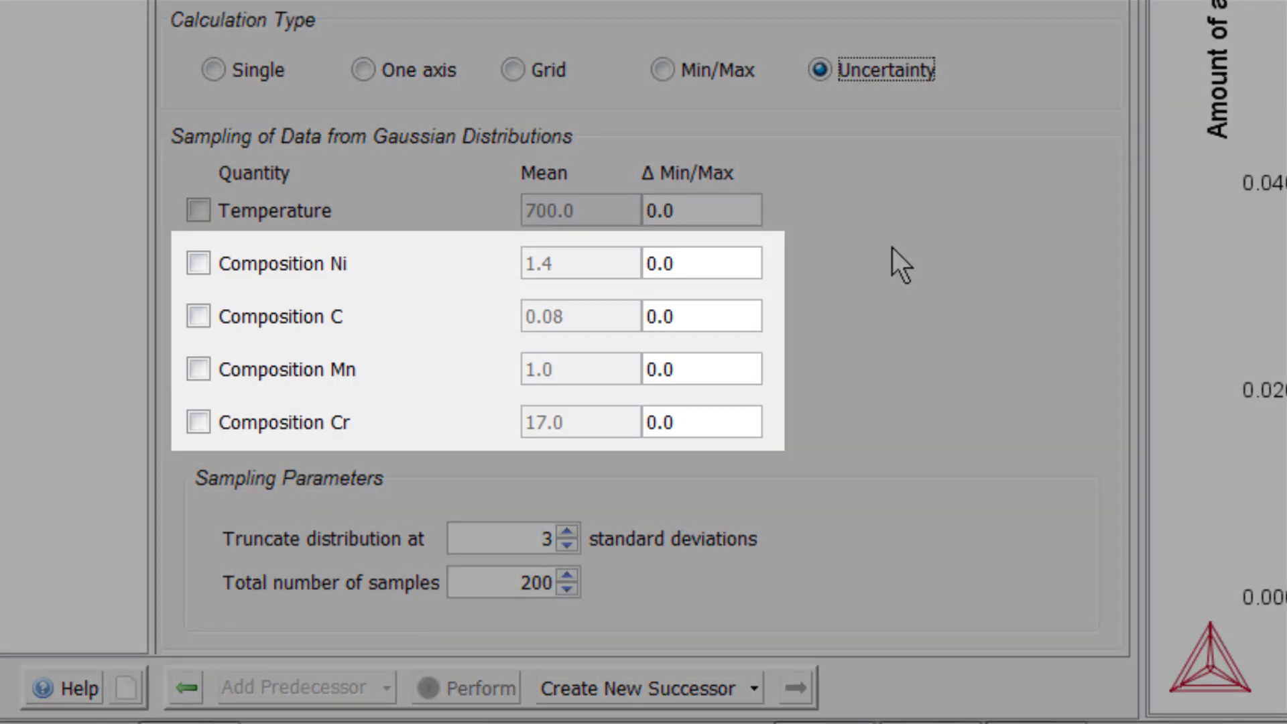
Step: Sample Ni, C, Mn, Cr compositions with spreads 0.4, 0.02, 0.3, 2 and edit the total sample count
left_click(197, 263)
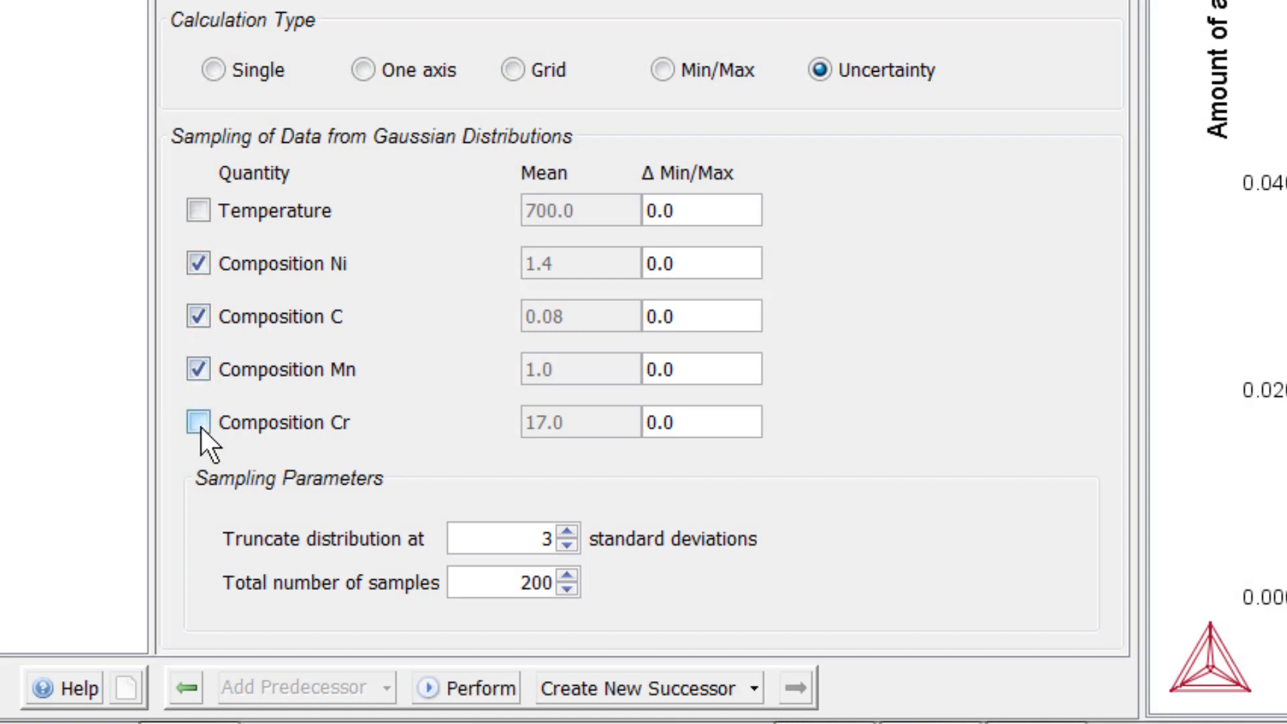
left_click(197, 422)
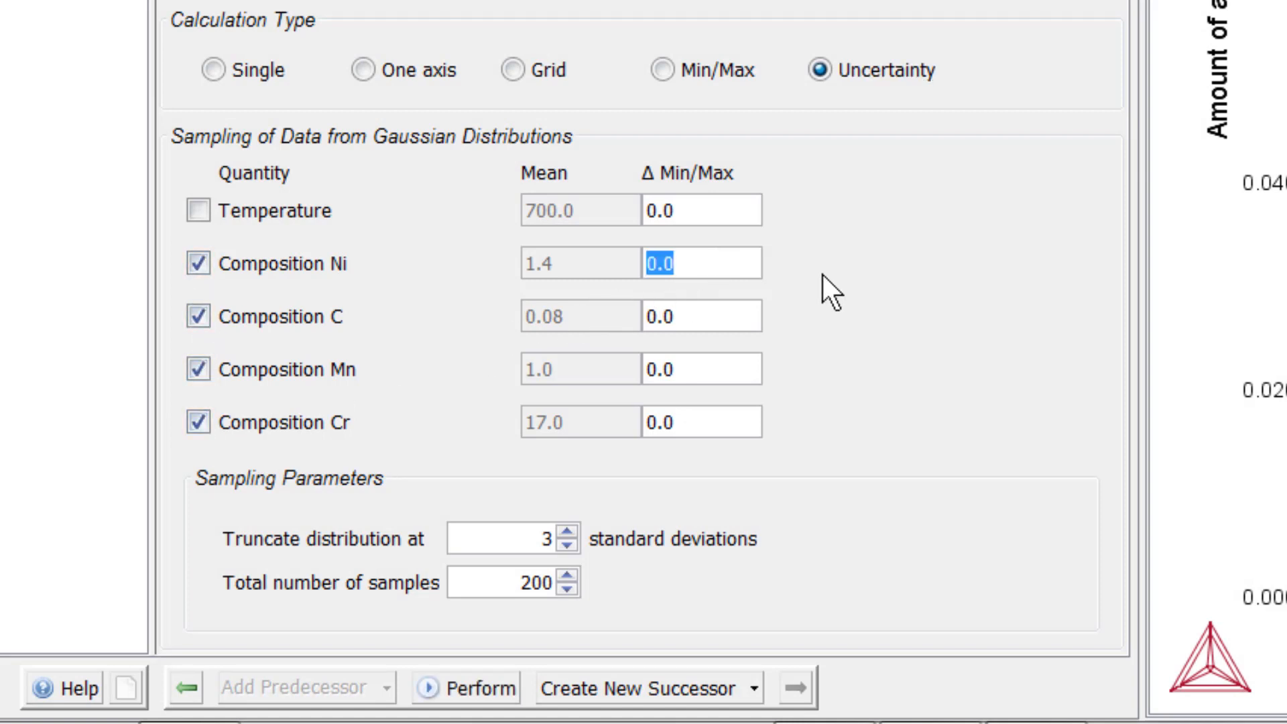
type("0.4")
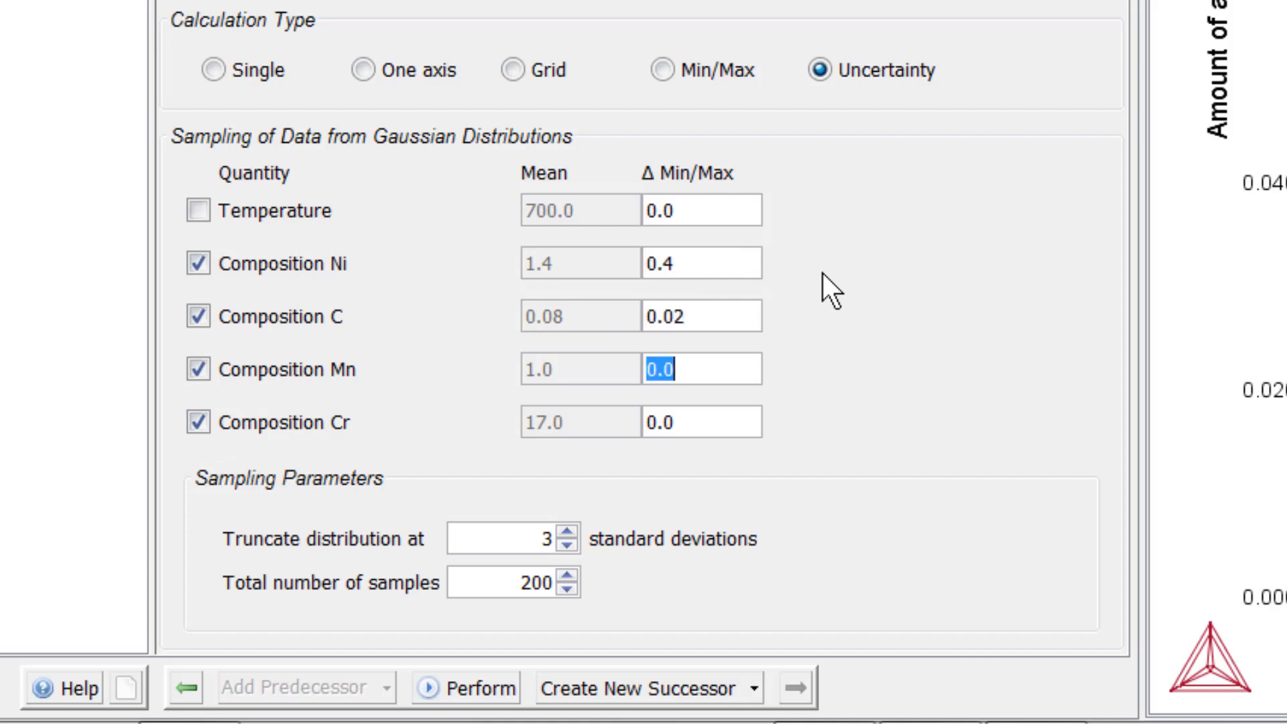
type("0.3")
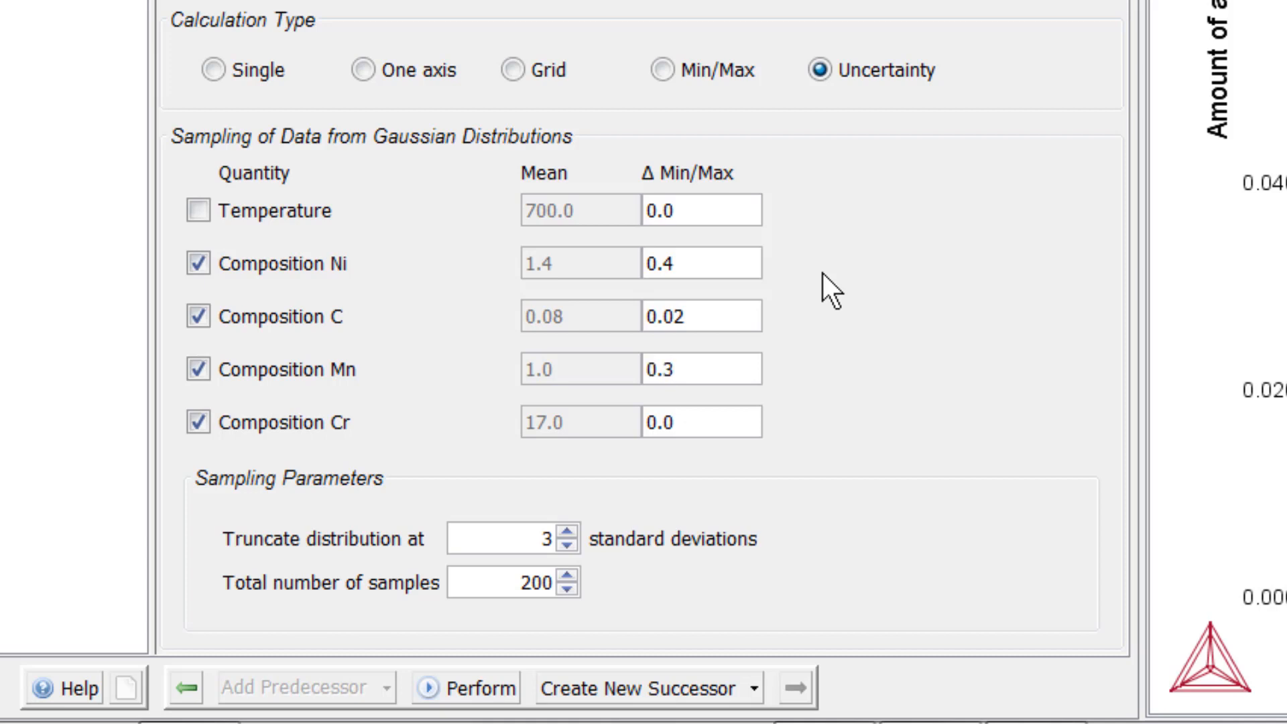
type("2")
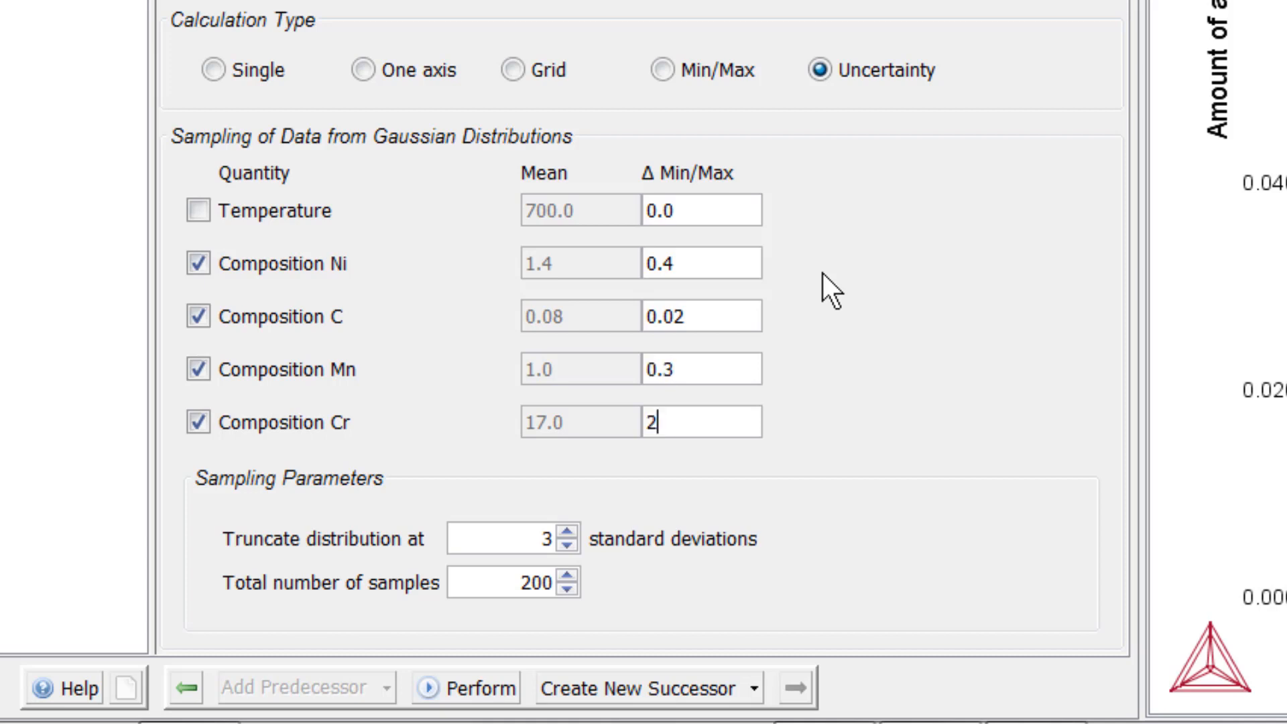
mouse_move(651, 587)
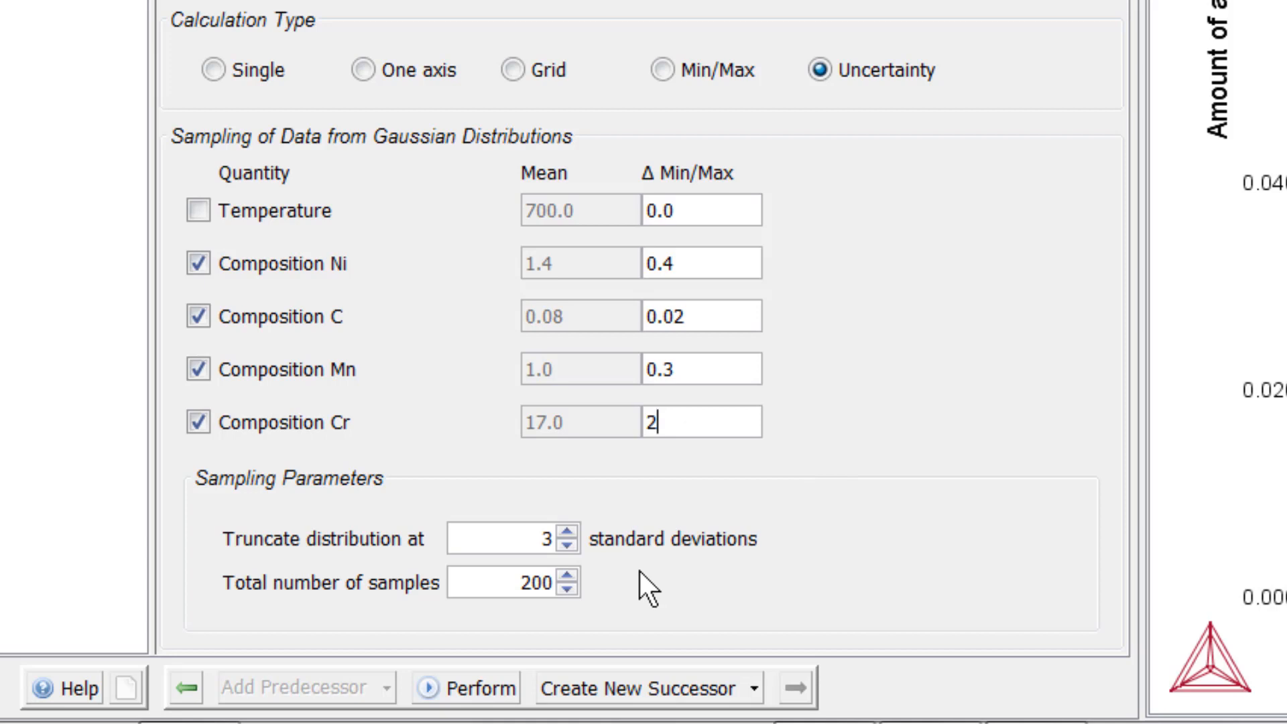
triple_click(514, 584)
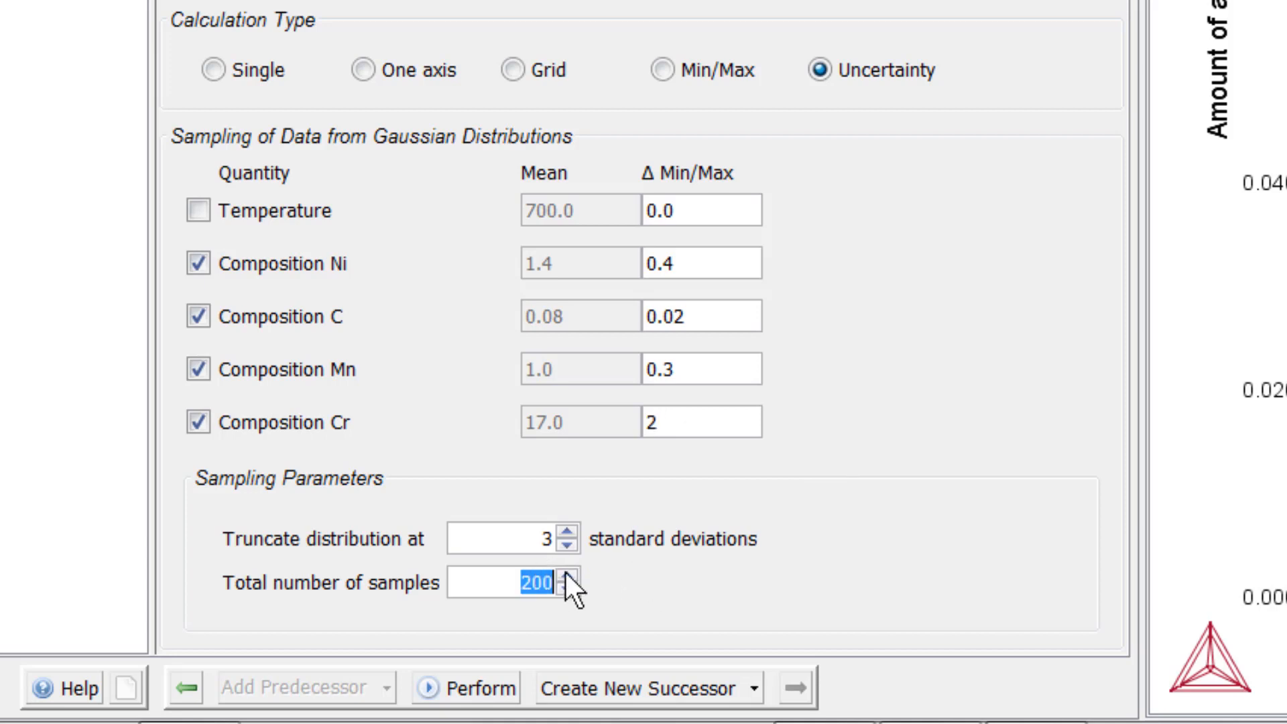
mouse_move(631, 589)
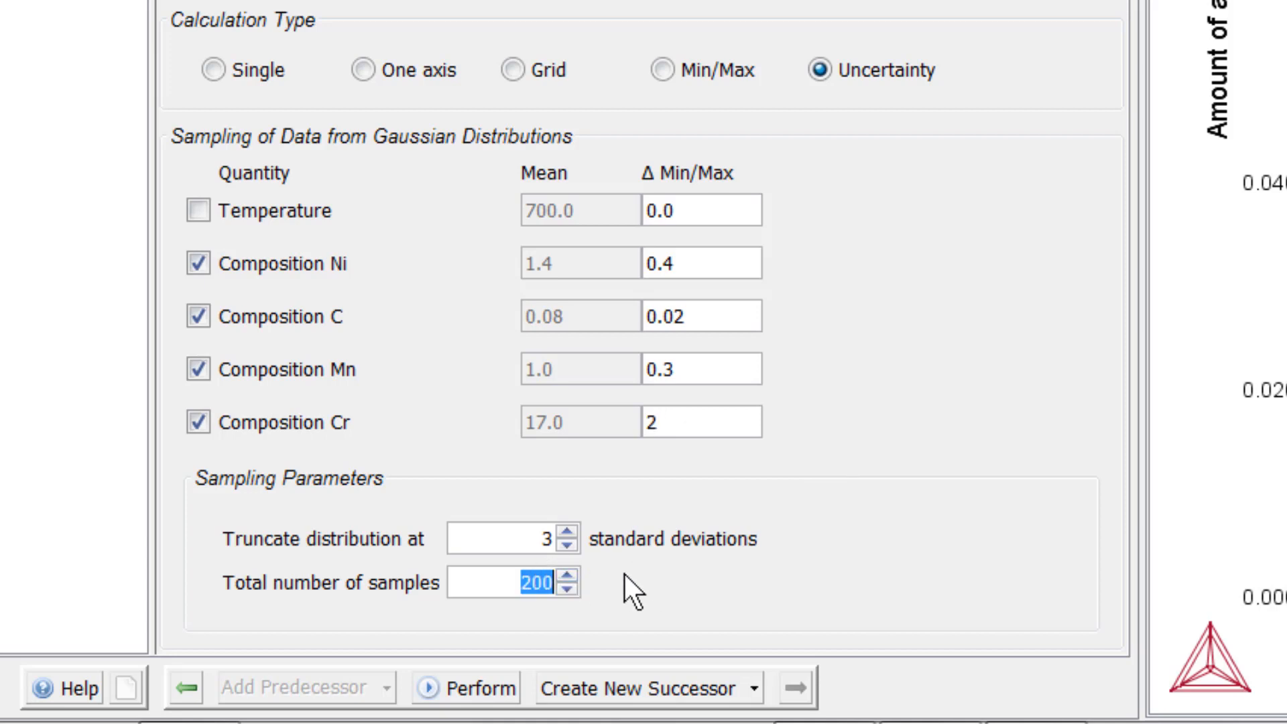
type("40")
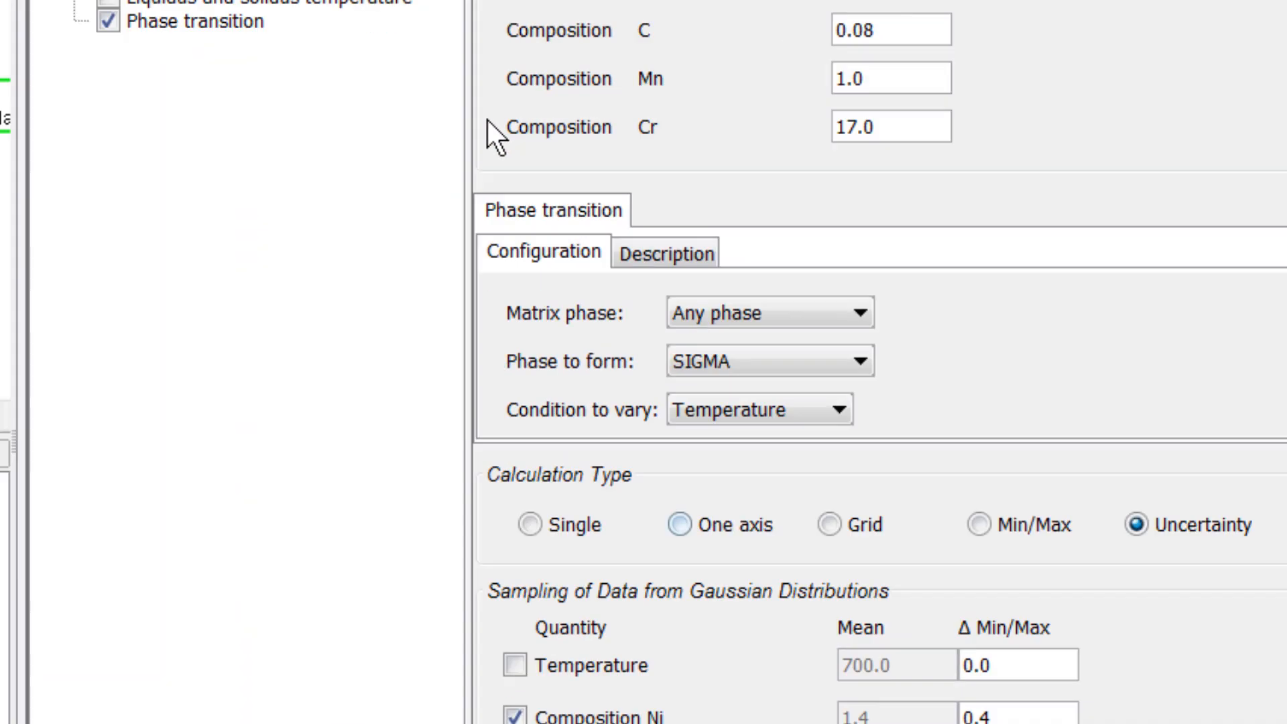
Step: Search the online help for 'sampling parameters' and view the Uncertainty Calculations topic
left_click(272, 63)
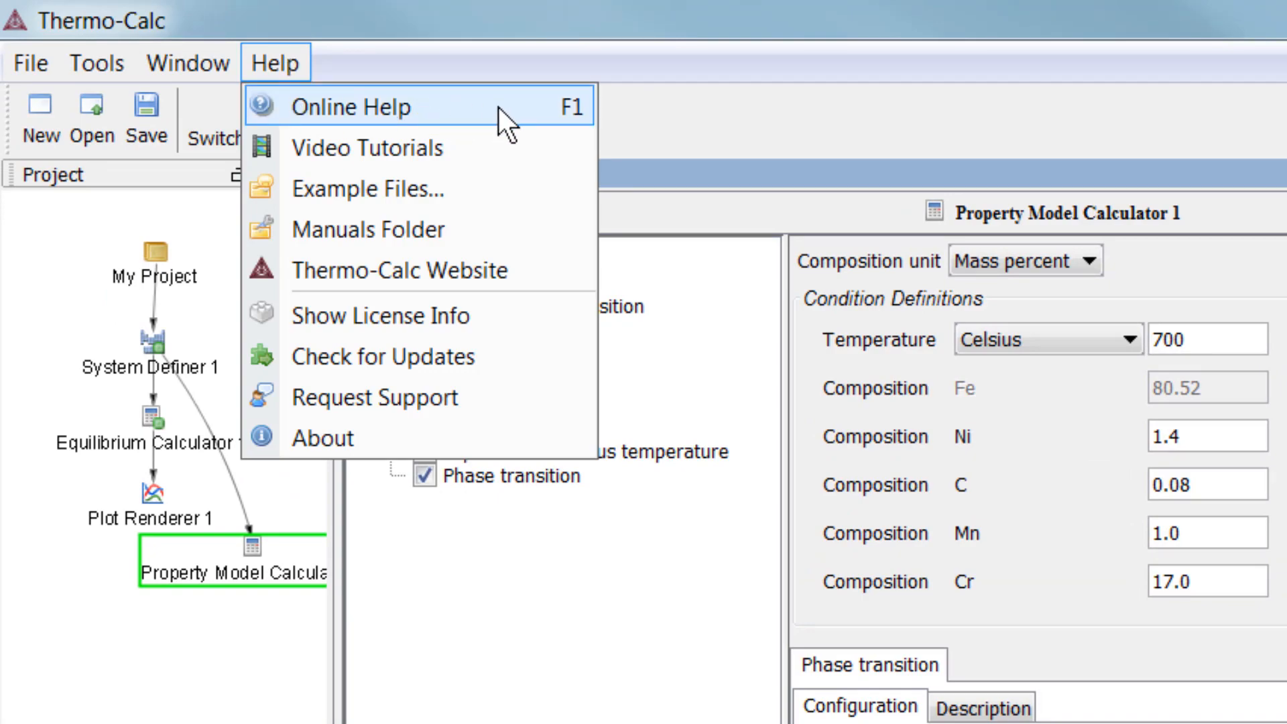
left_click(339, 107)
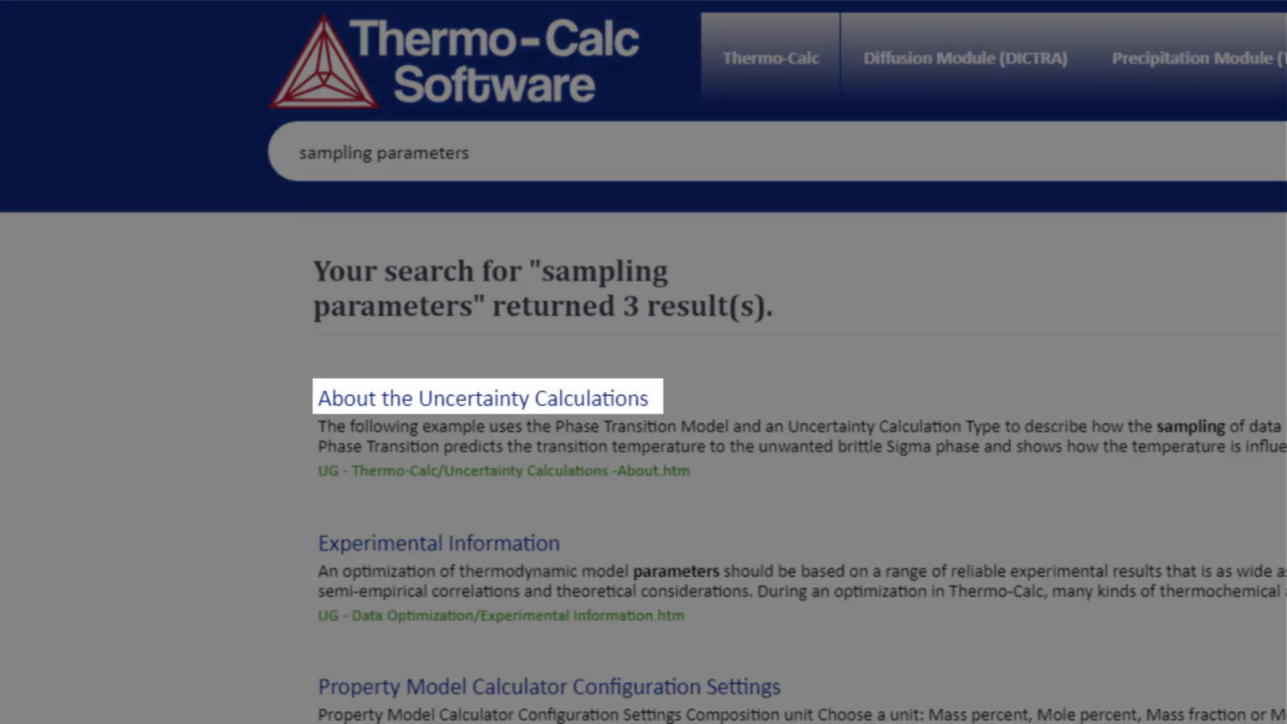
left_click(484, 398)
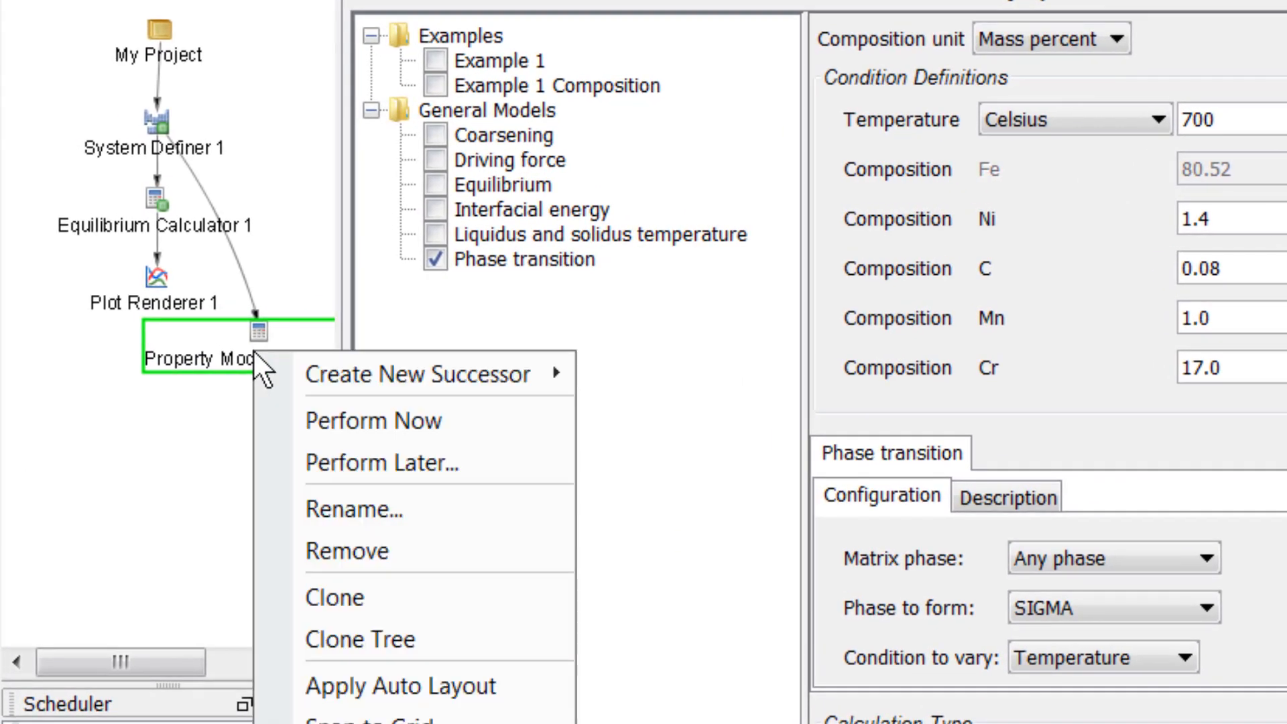
mouse_move(420, 375)
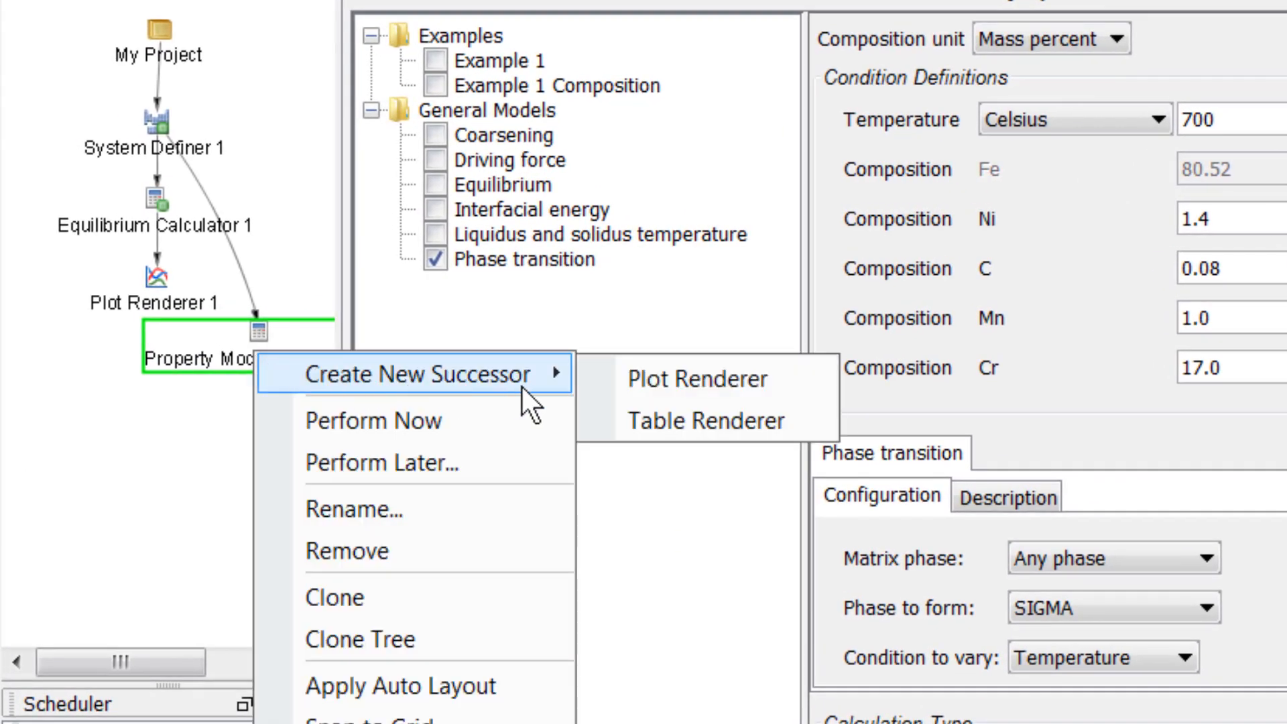
mouse_move(693, 378)
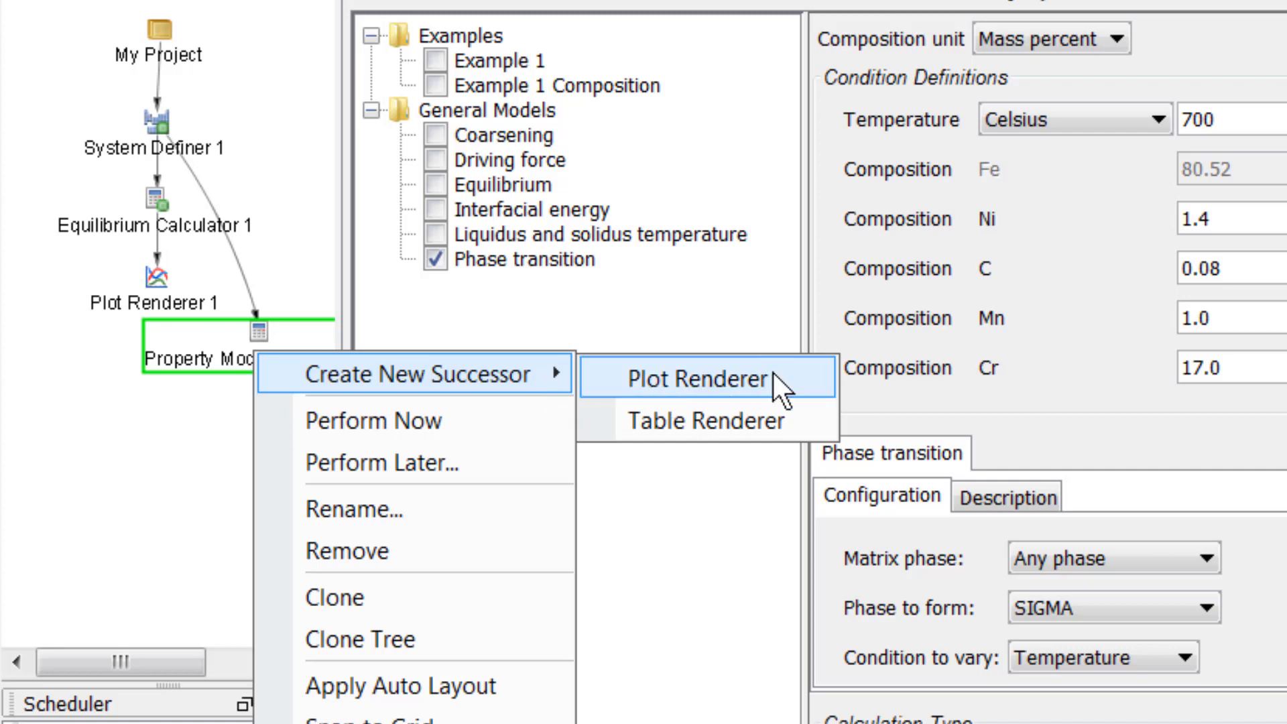
Step: Create Plot Renderer 2 as successor of Property Model Calculator 1 and perform it
left_click(698, 378)
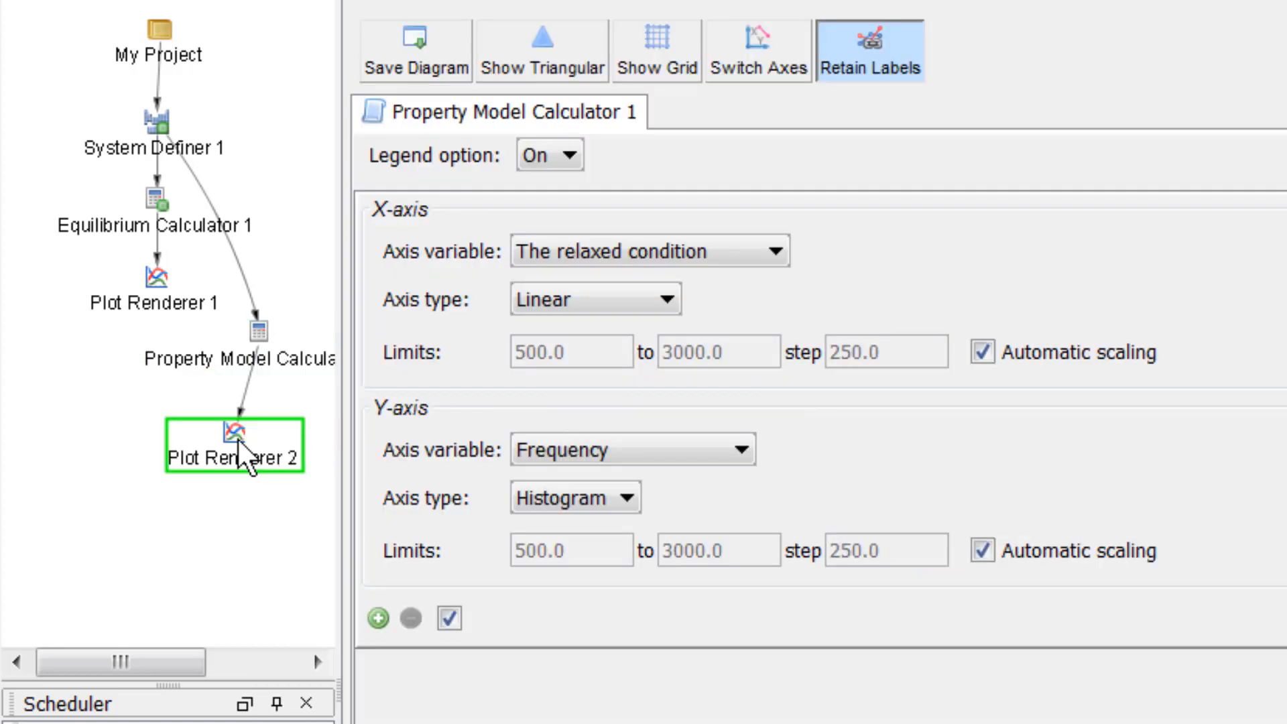
right_click(233, 448)
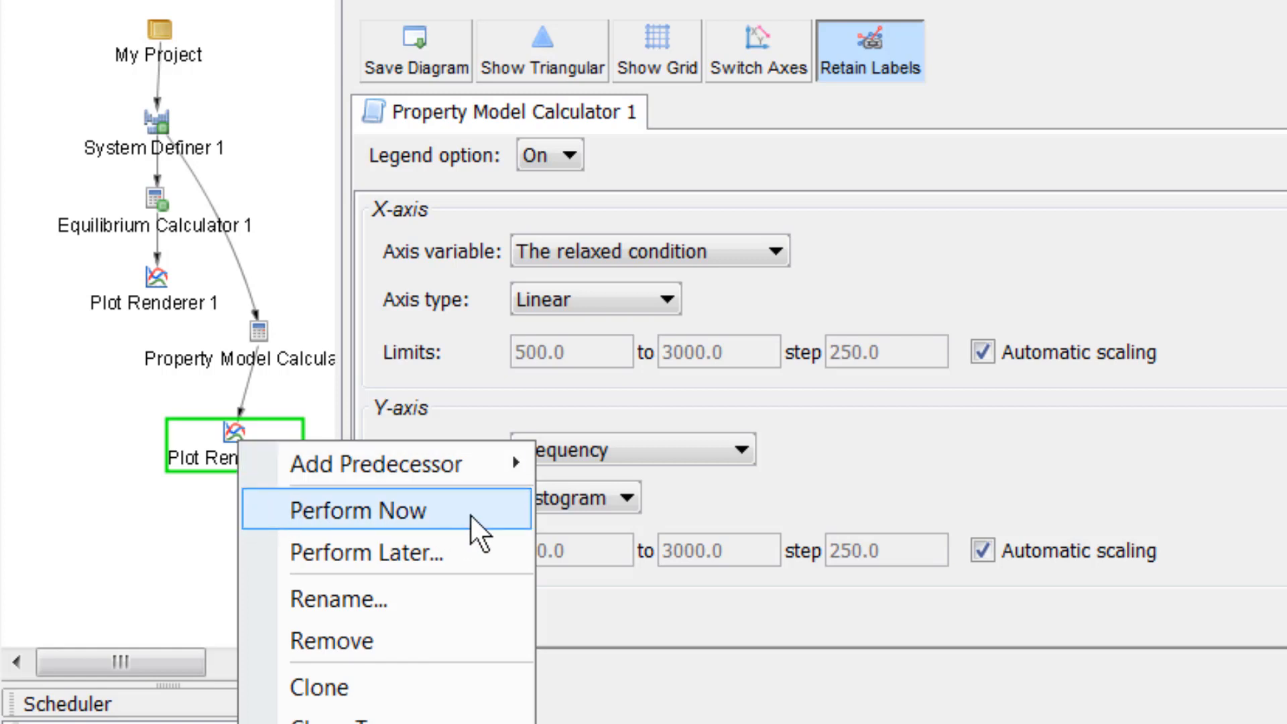
left_click(354, 509)
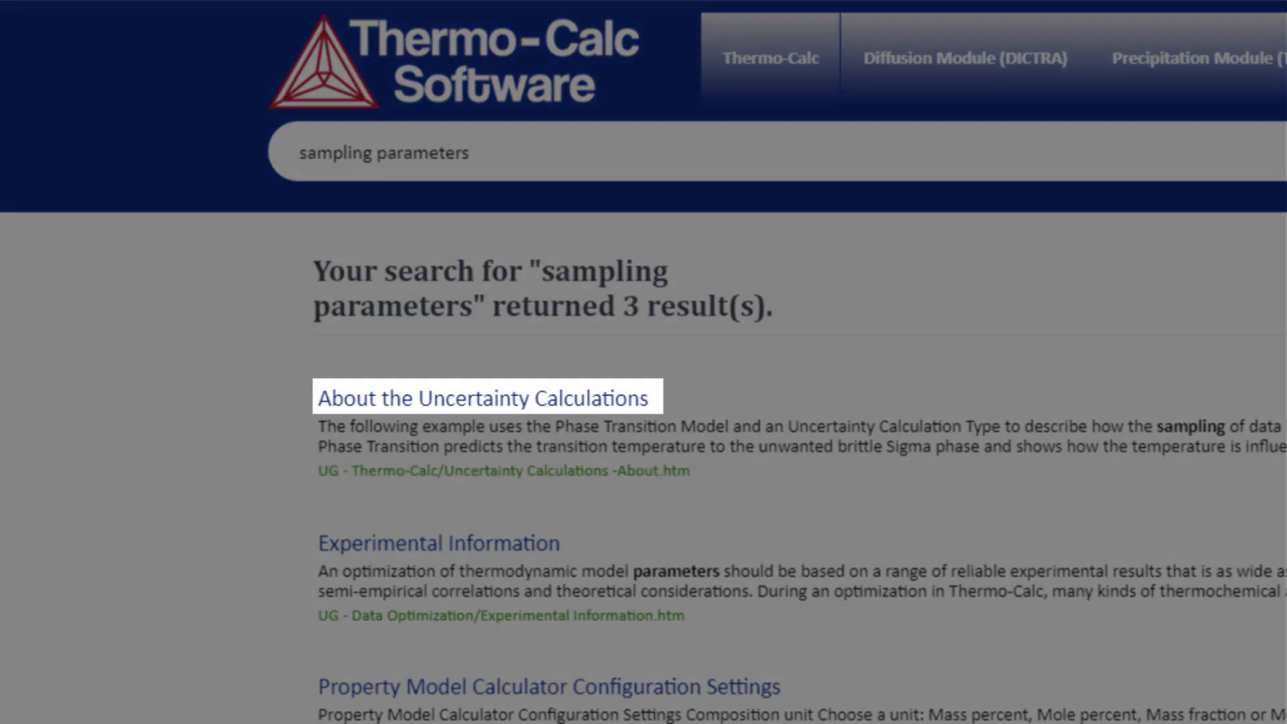
left_click(485, 398)
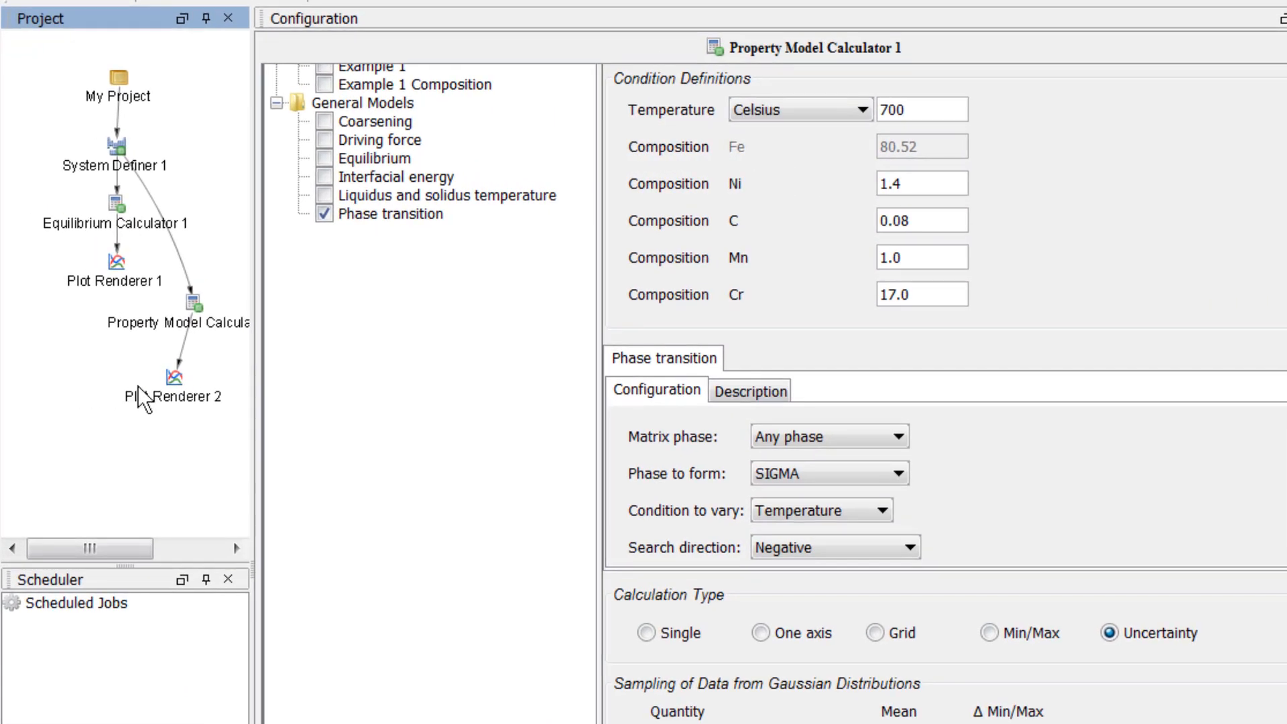
Step: Set Plot Renderer 2's Y-axis variable to Normal probability and perform the plot
left_click(175, 378)
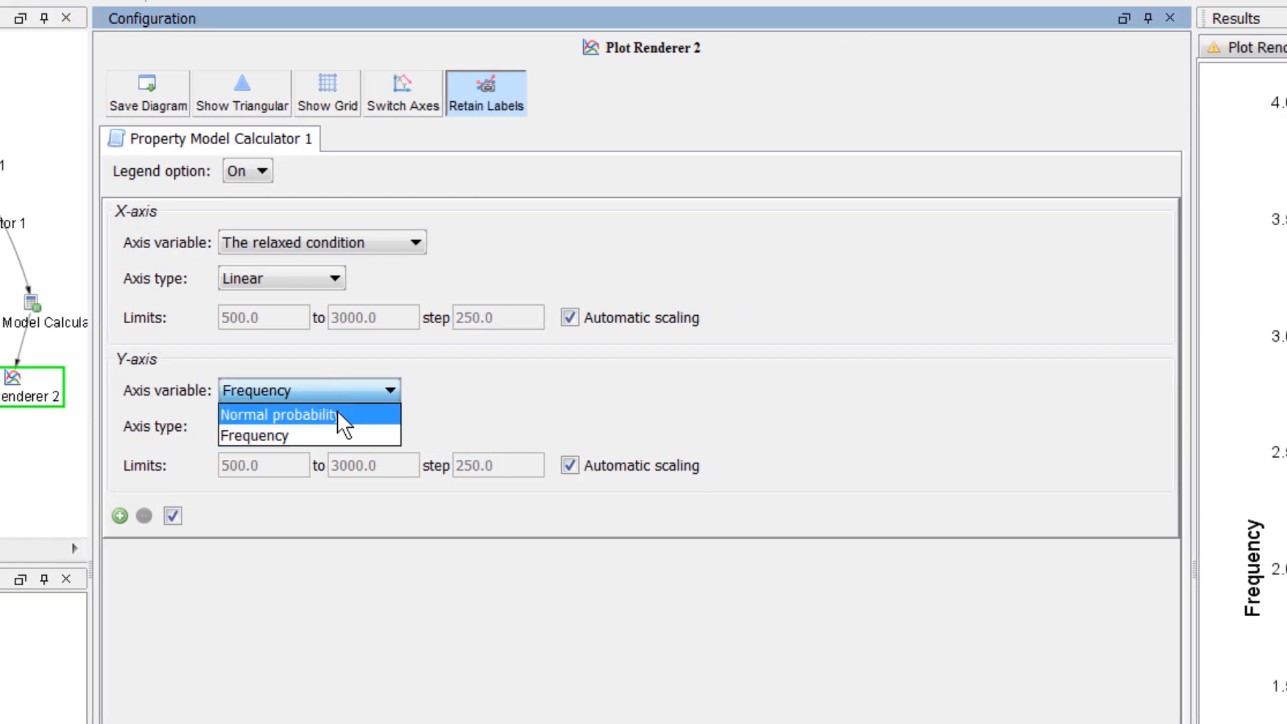
left_click(277, 414)
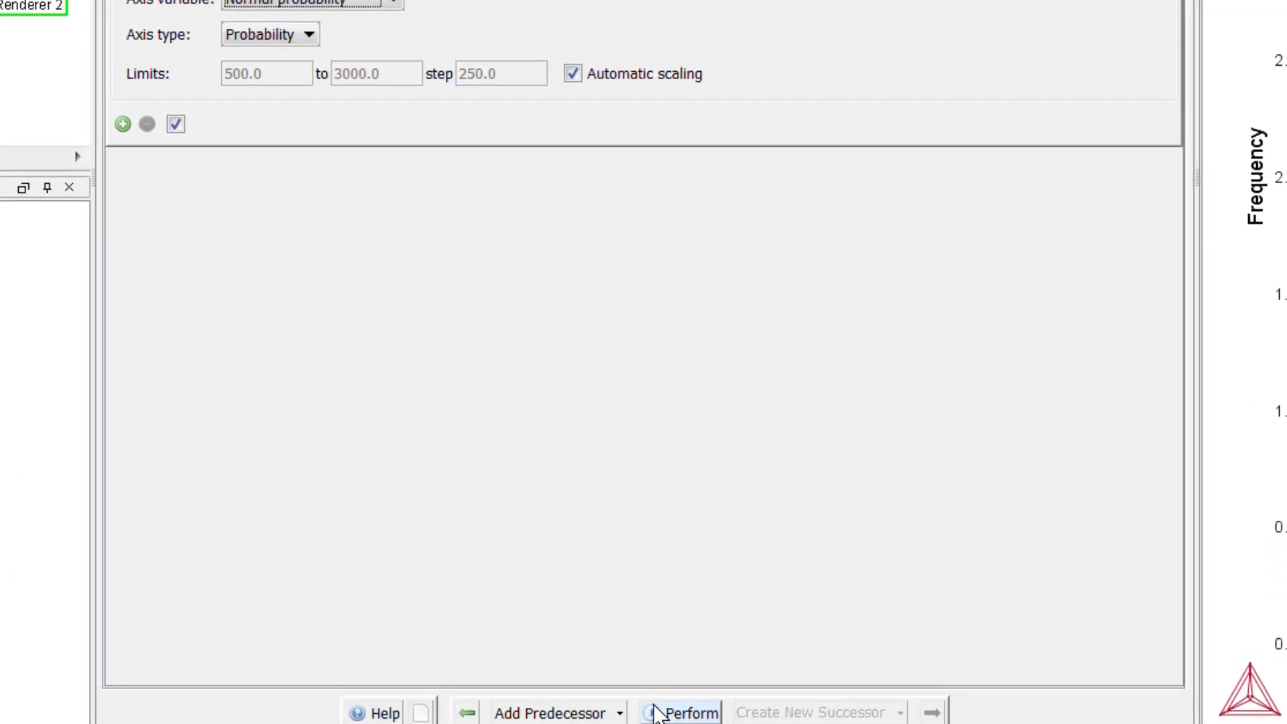
left_click(688, 711)
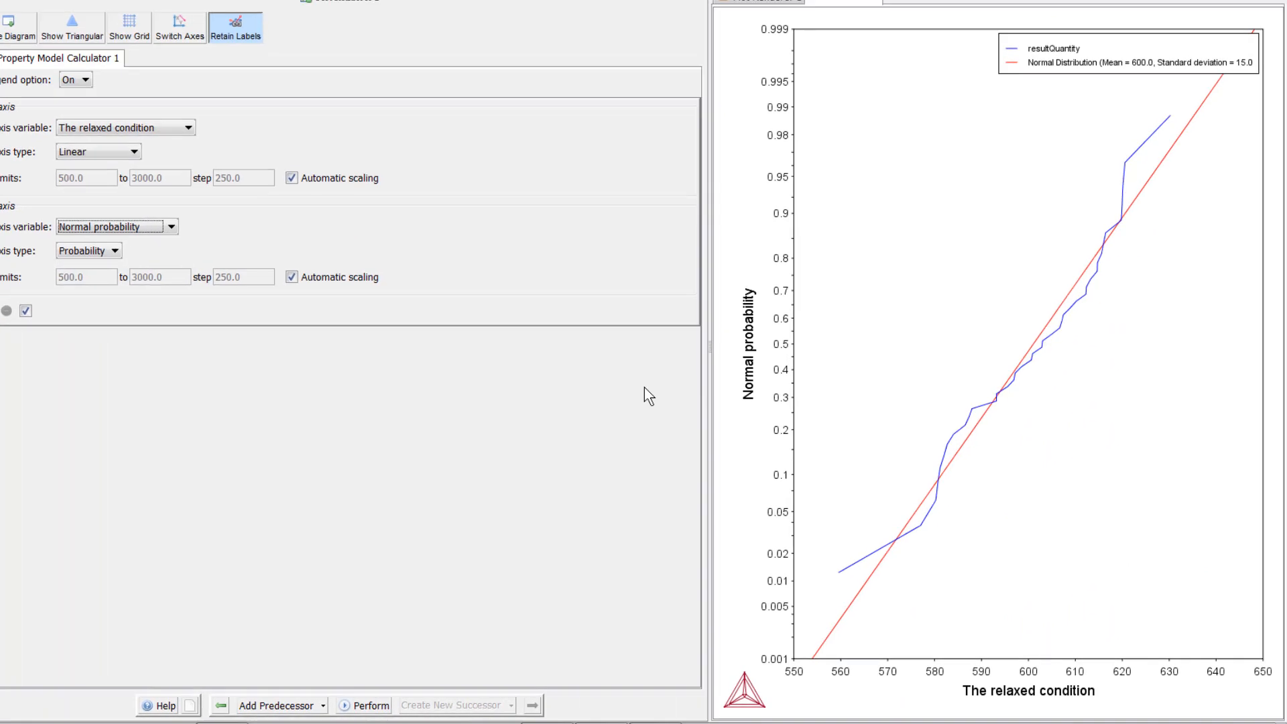